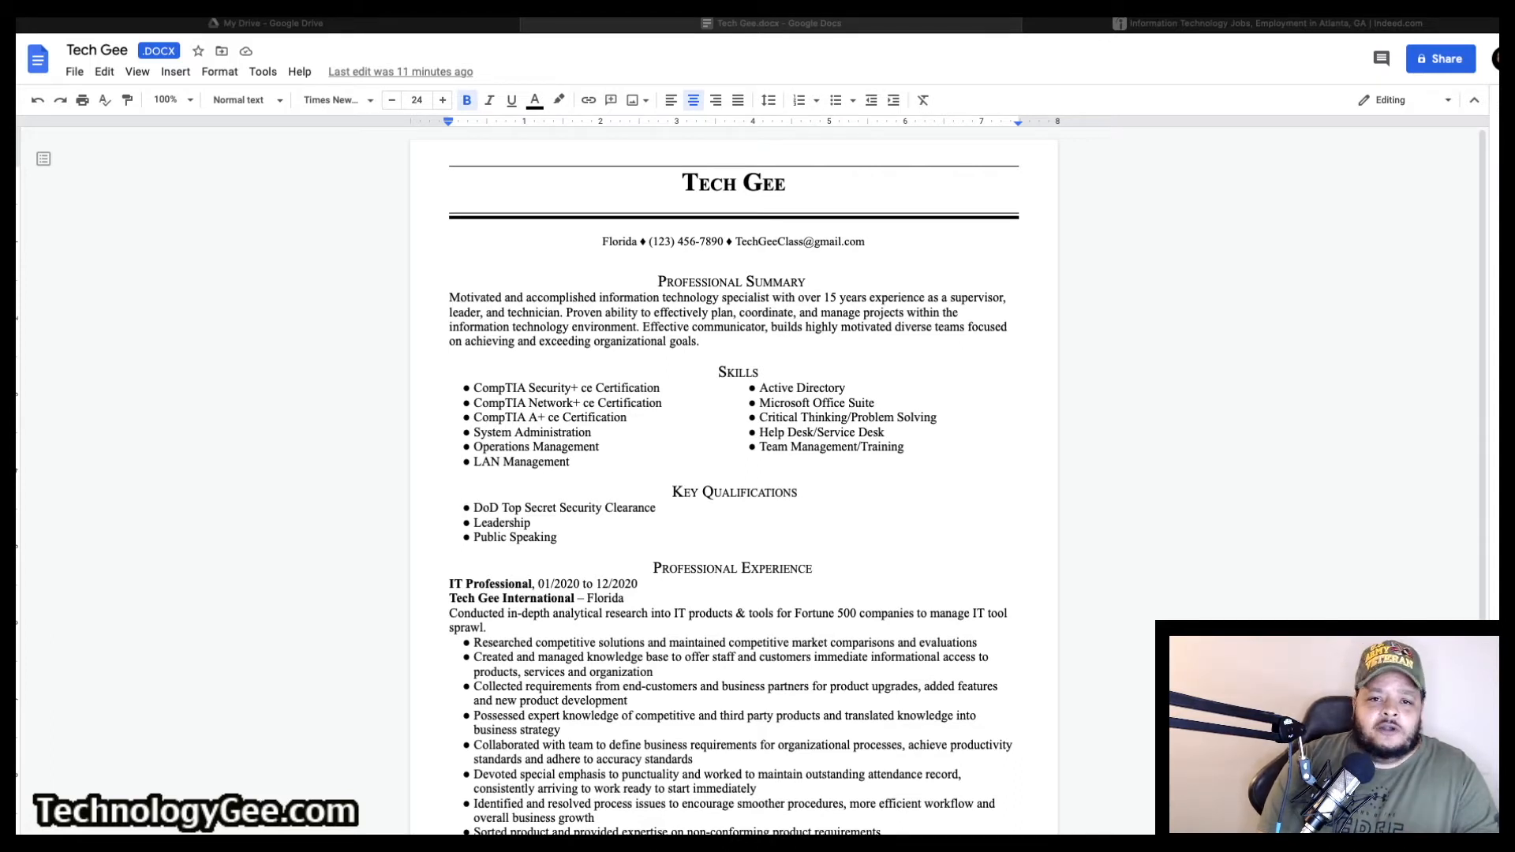
Scroll through the resume, then switch to the Indeed IT Specialist job listing
scroll("down", 3)
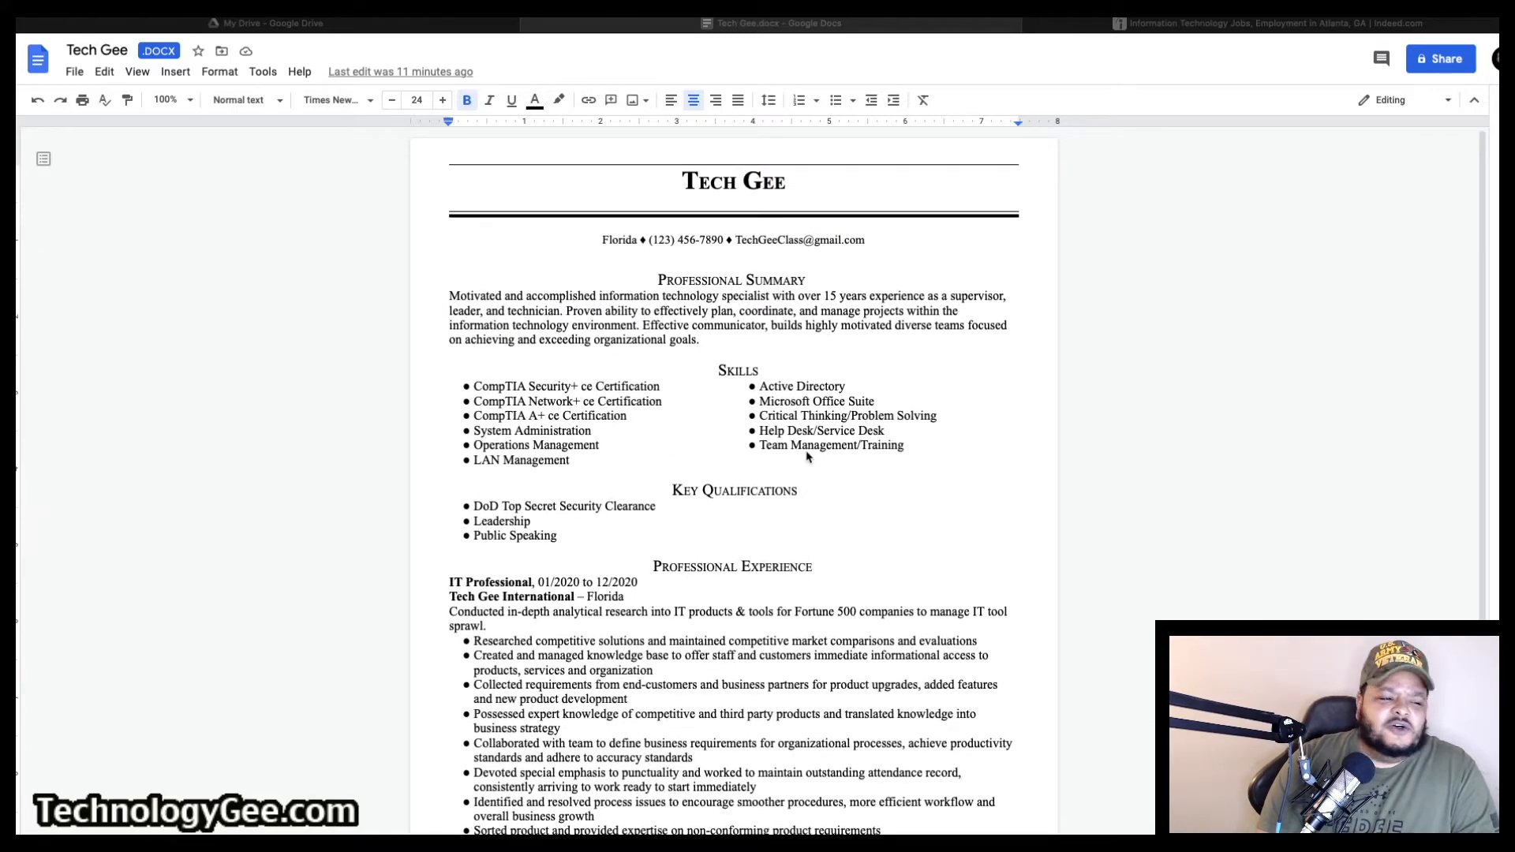
scroll("down", 3)
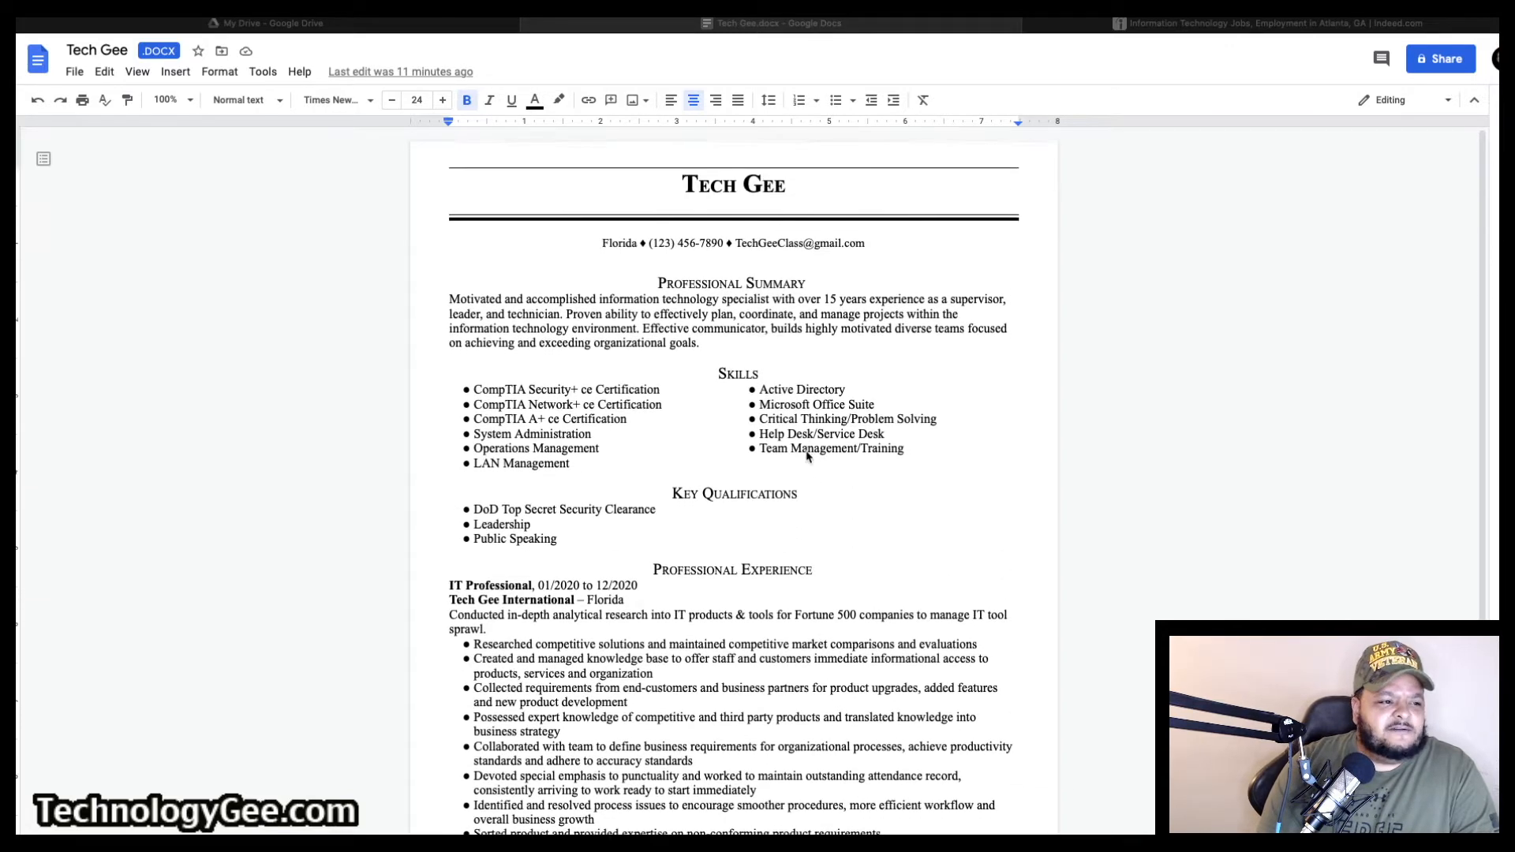
left_click(1269, 22)
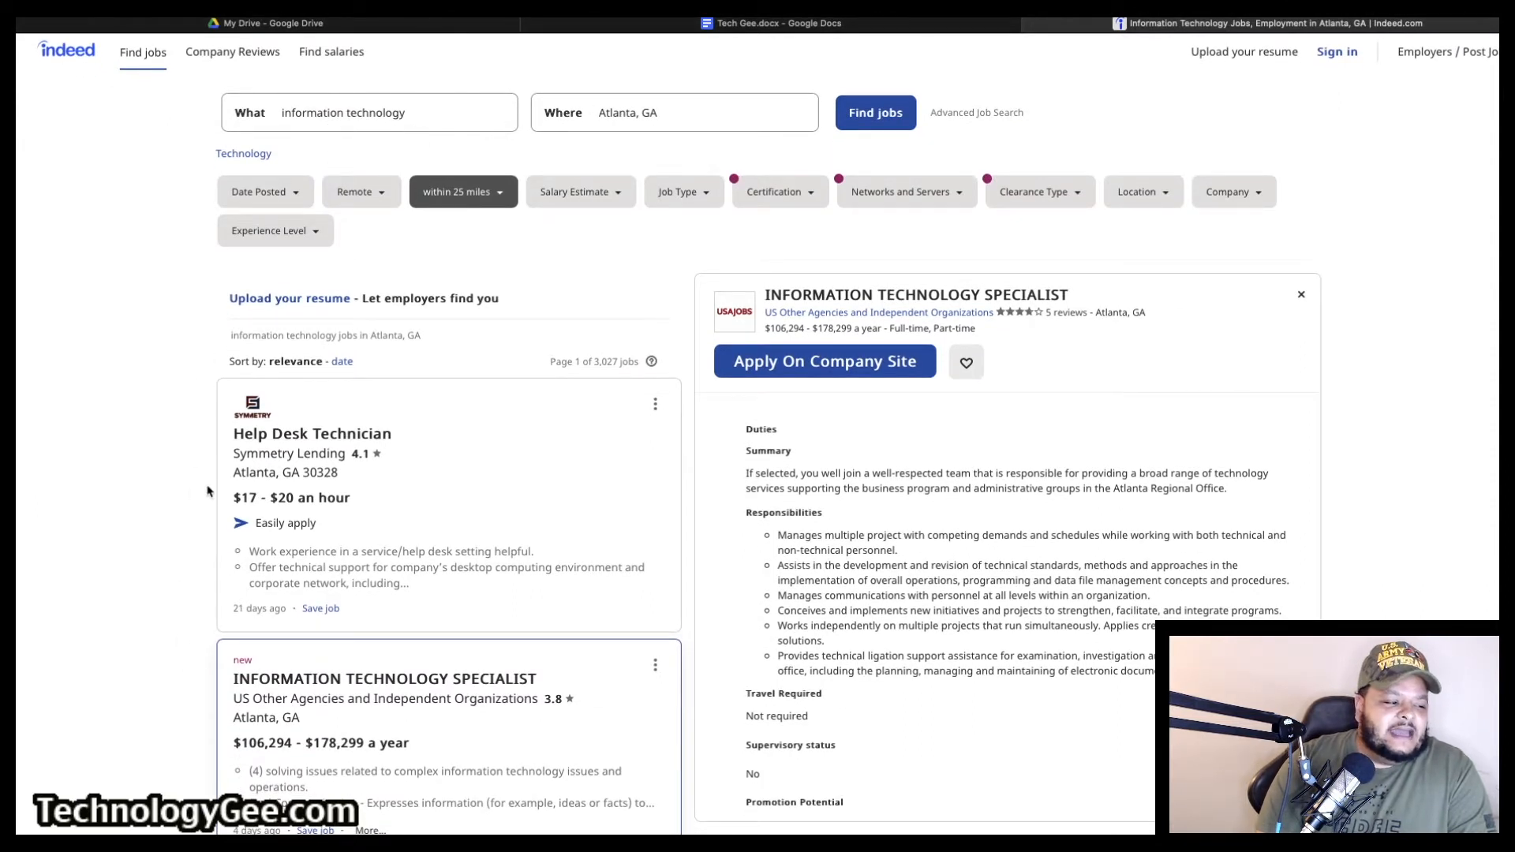
scroll("down", 3)
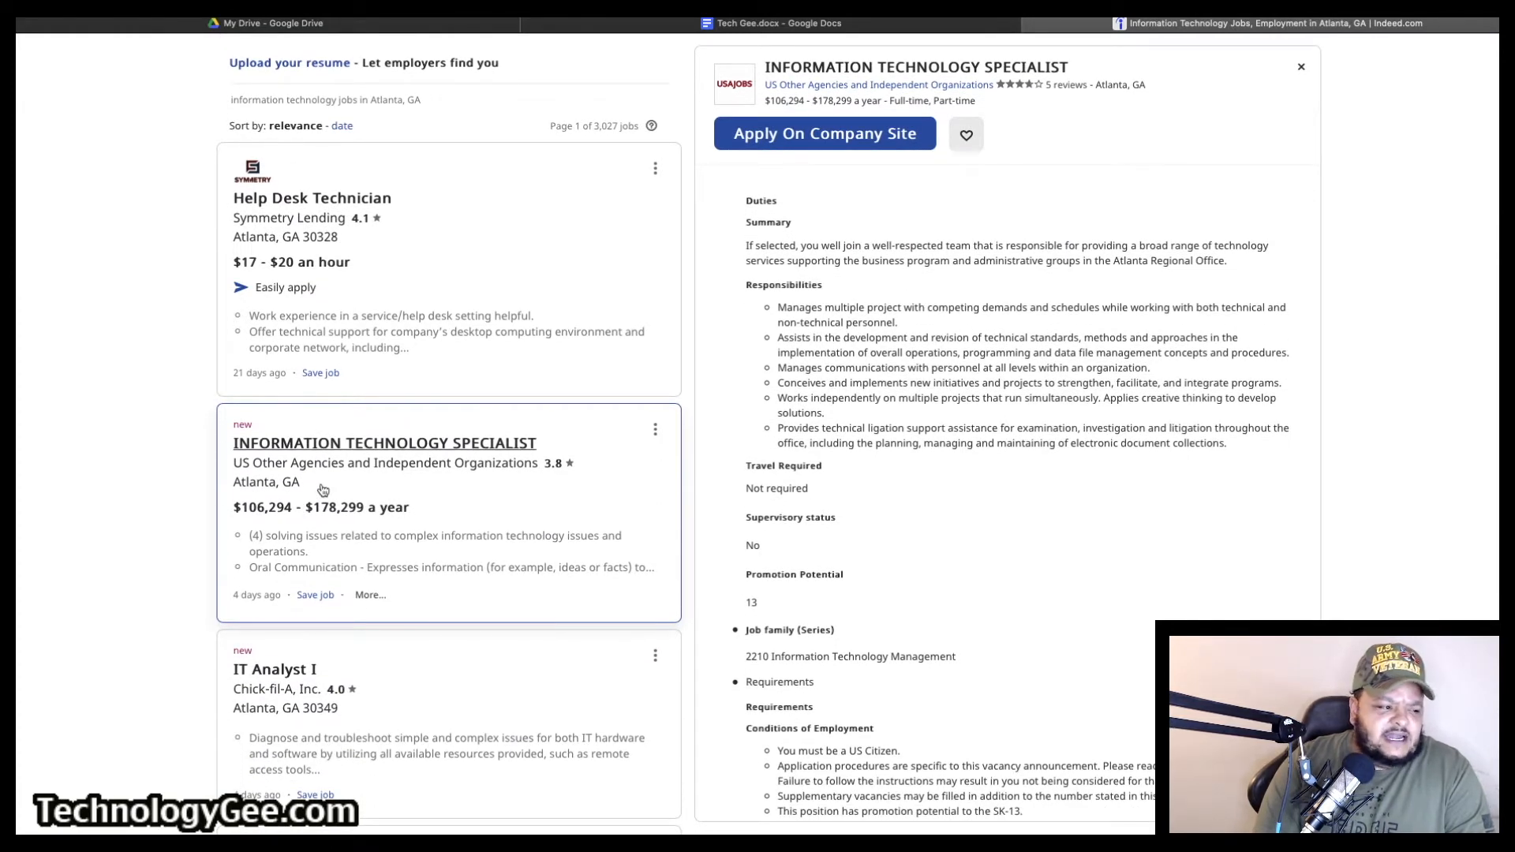
mouse_move(232, 532)
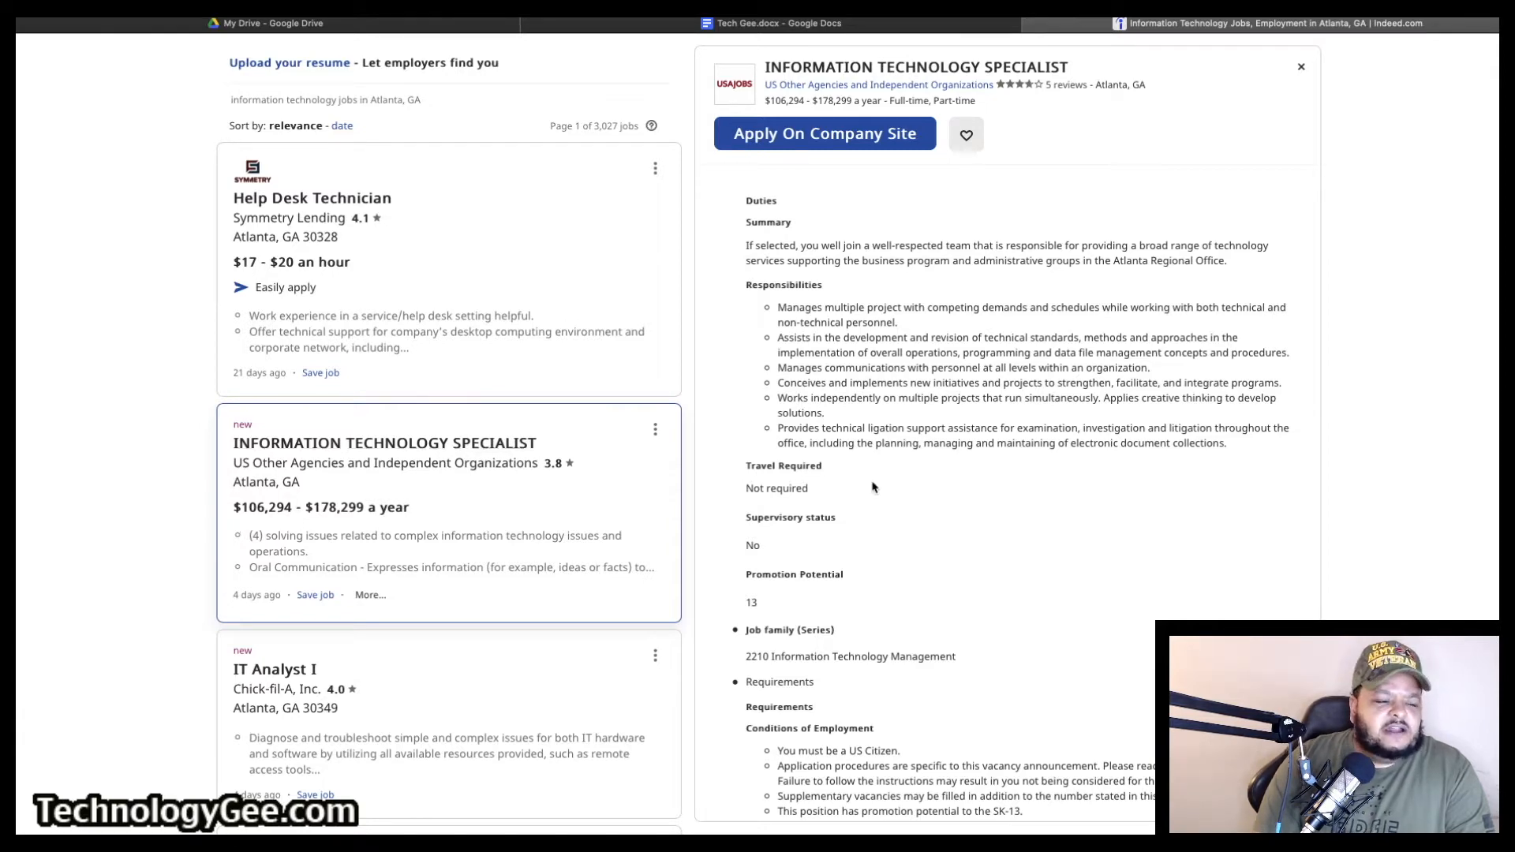
scroll("down", 3)
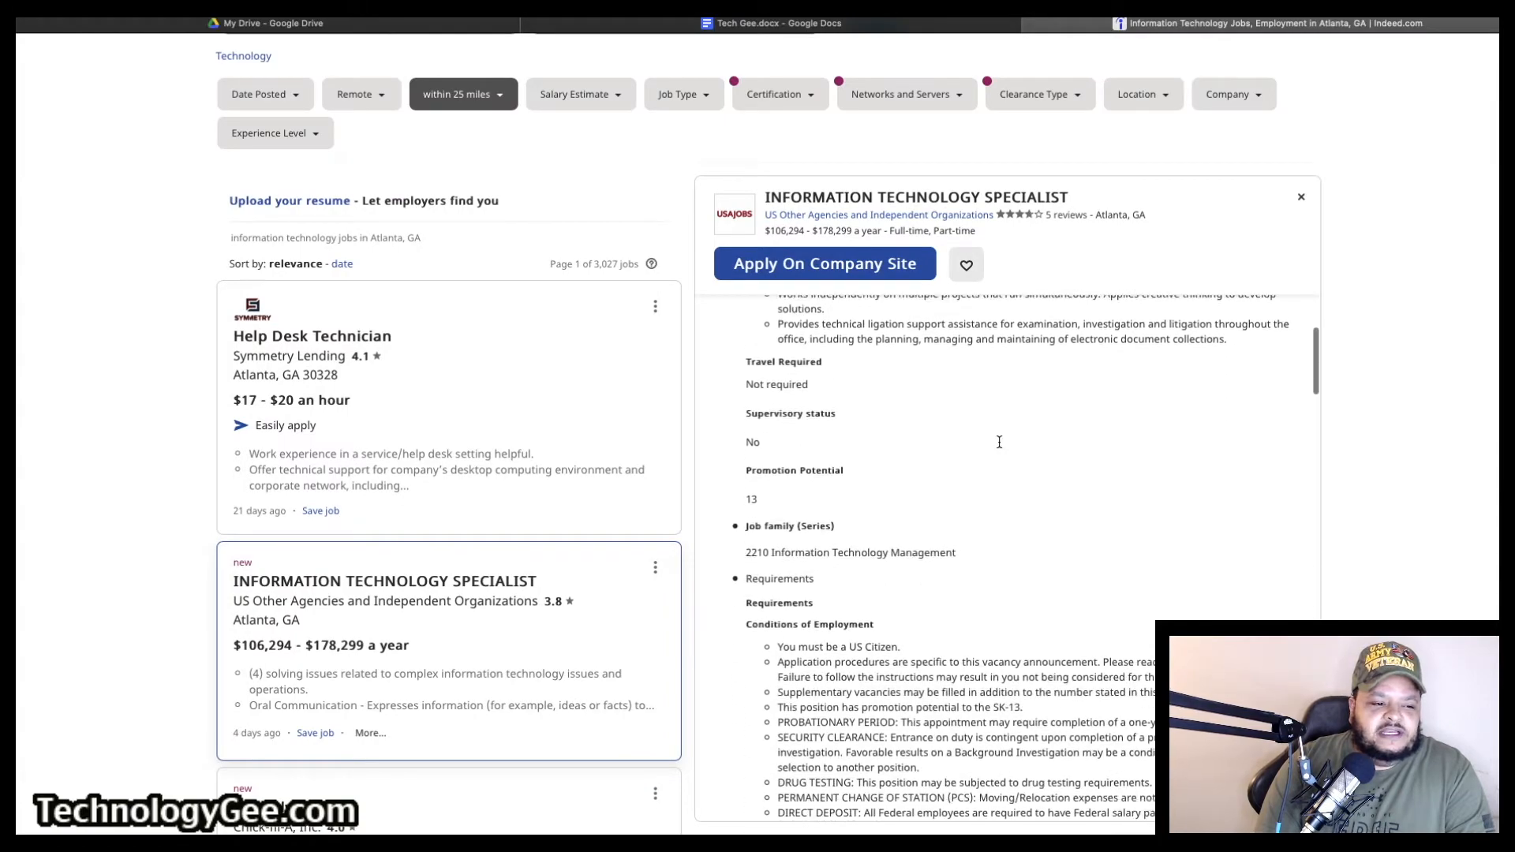
scroll("down", 3)
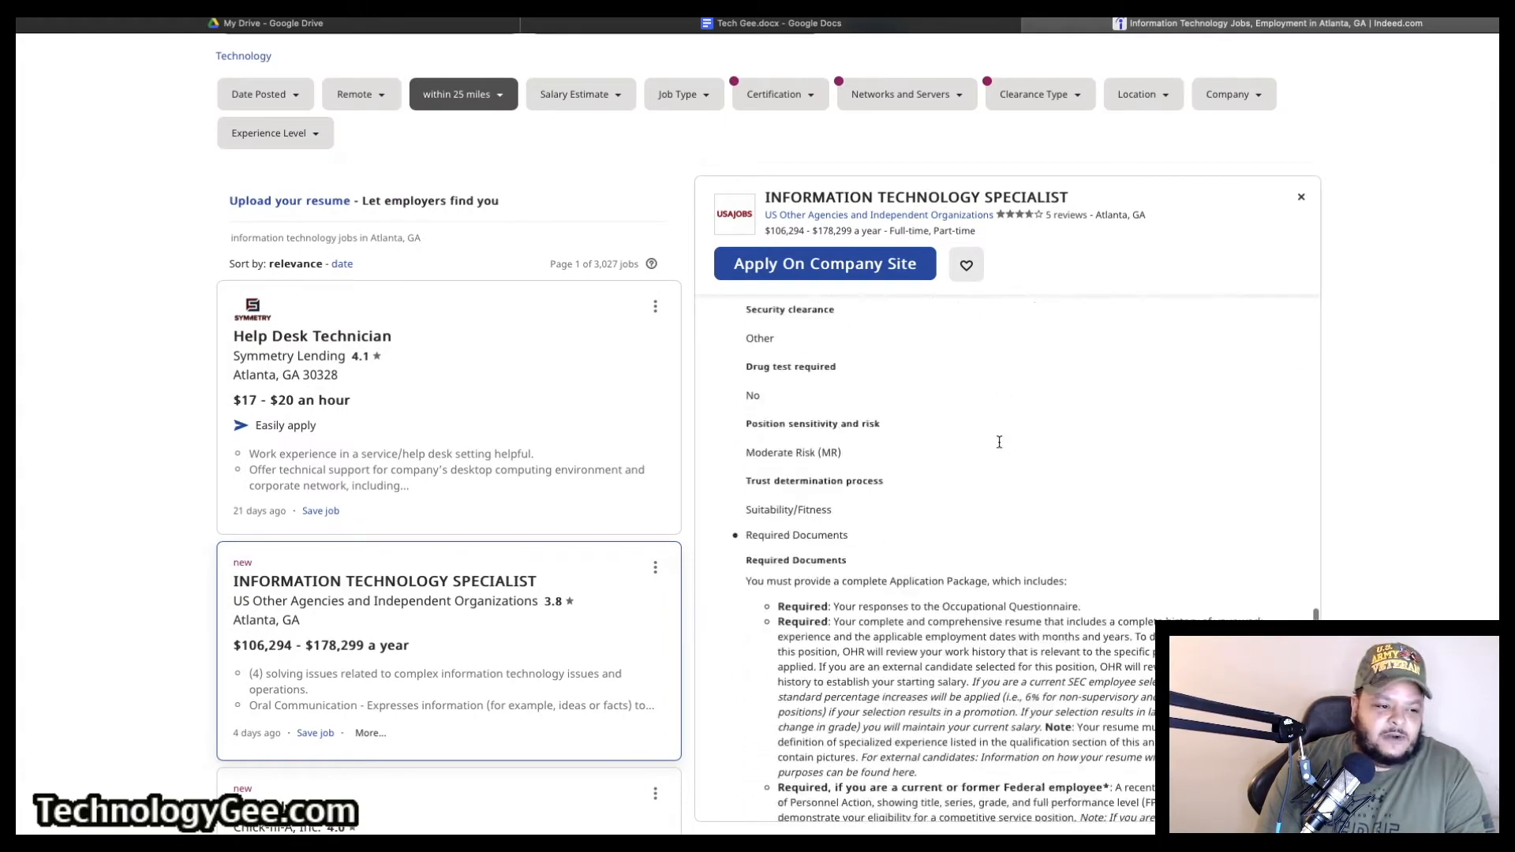
scroll("down", 3)
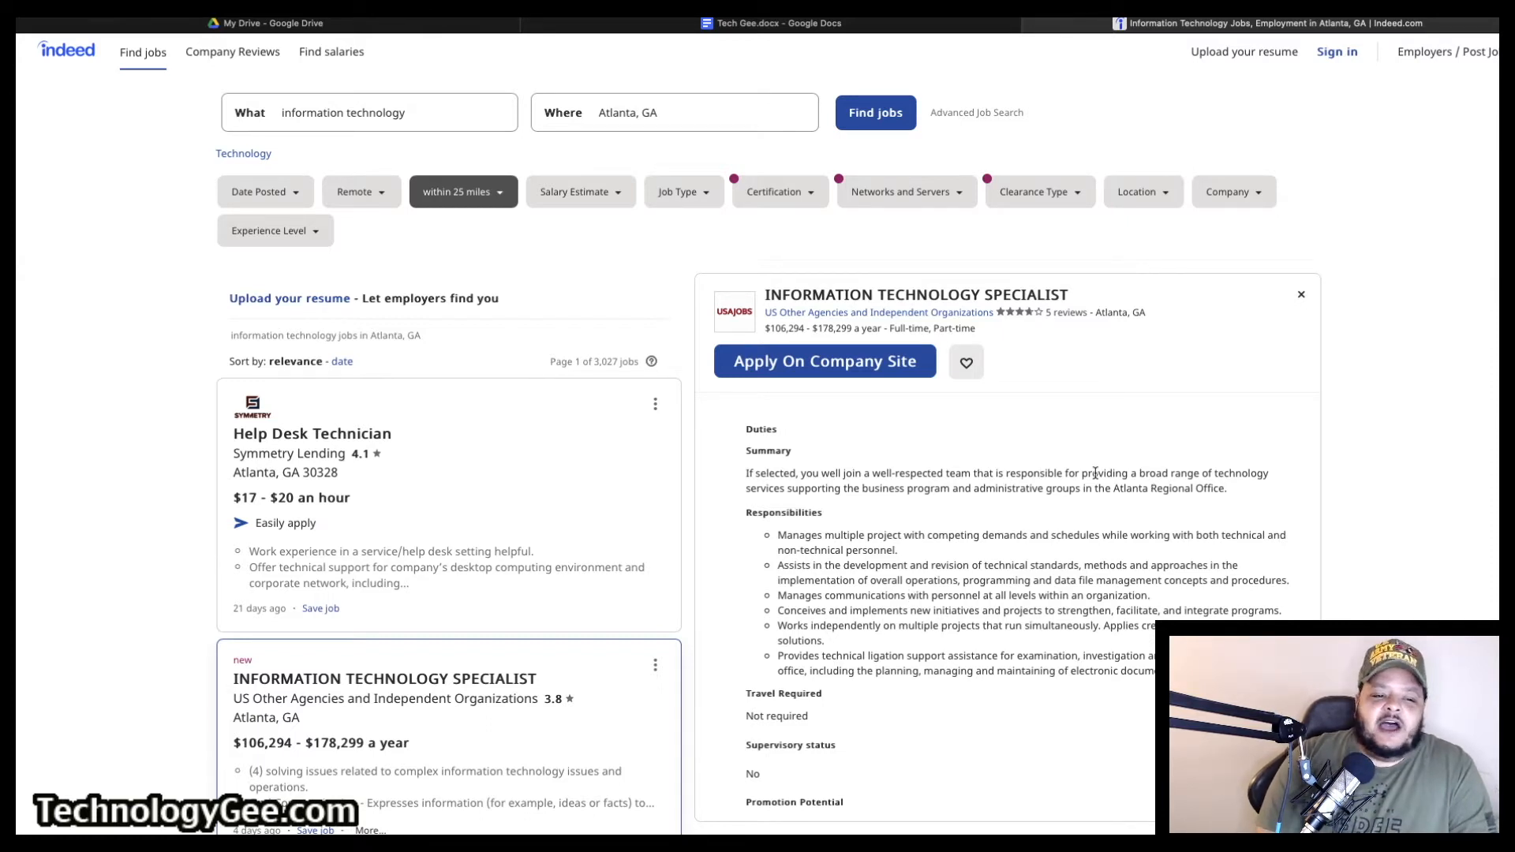
Copy the whole IT Specialist job description and return to the resume document
scroll("down", 3)
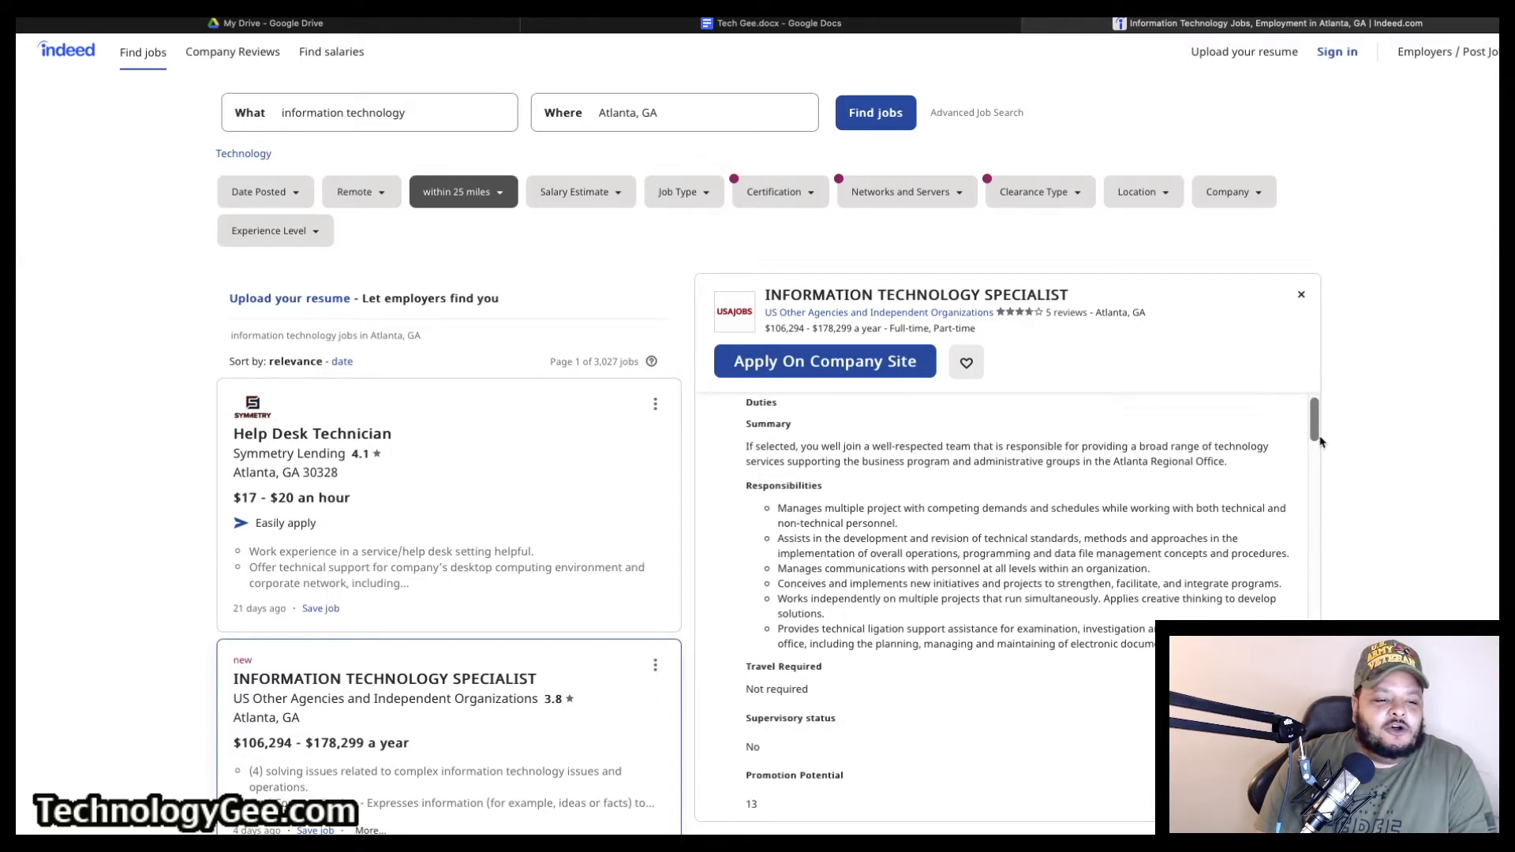
scroll("down", 3)
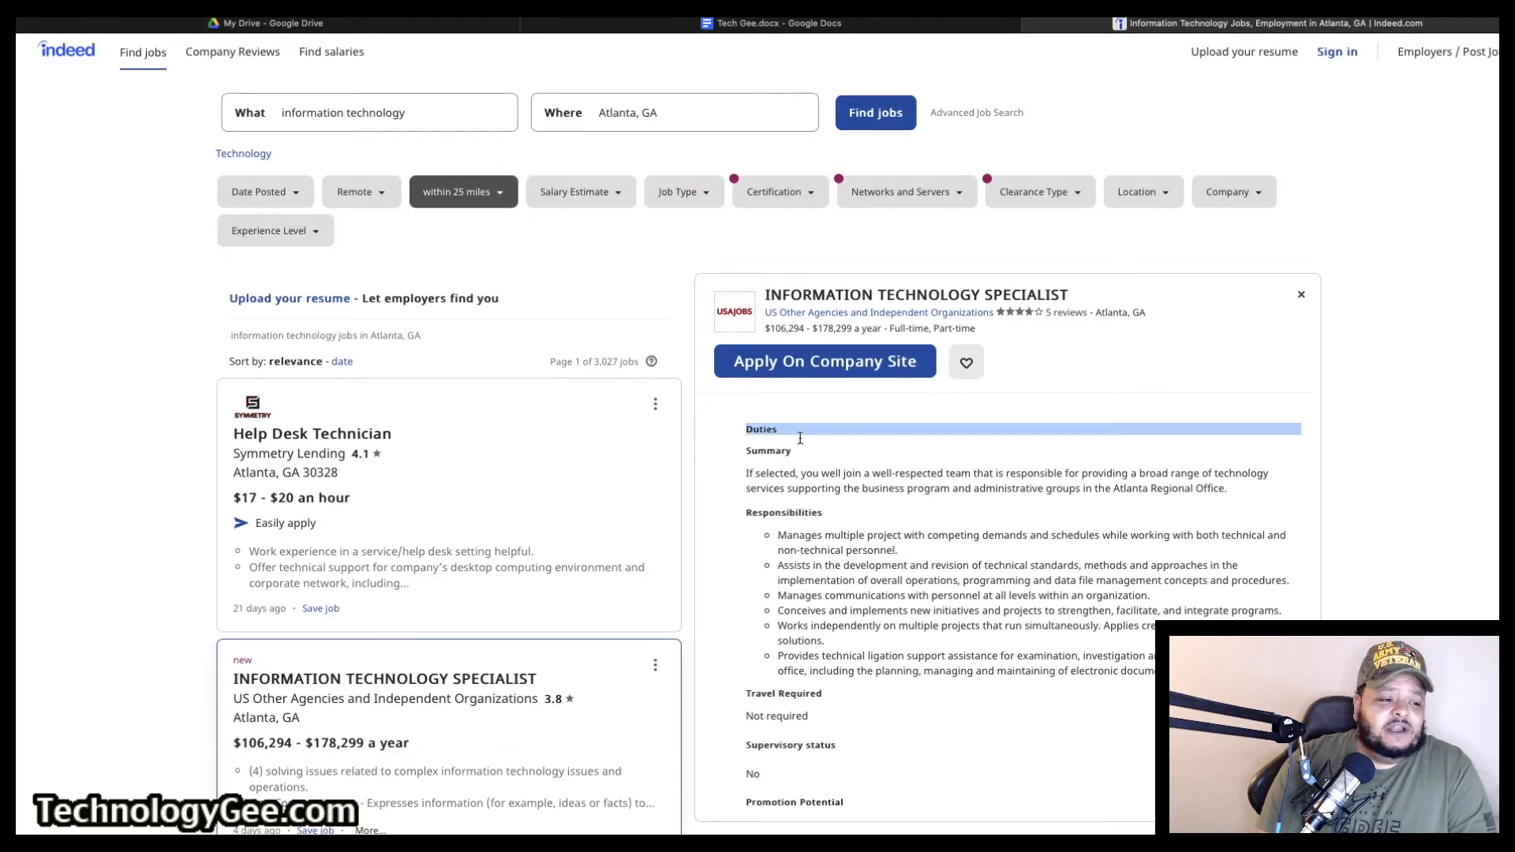
scroll("down", 3)
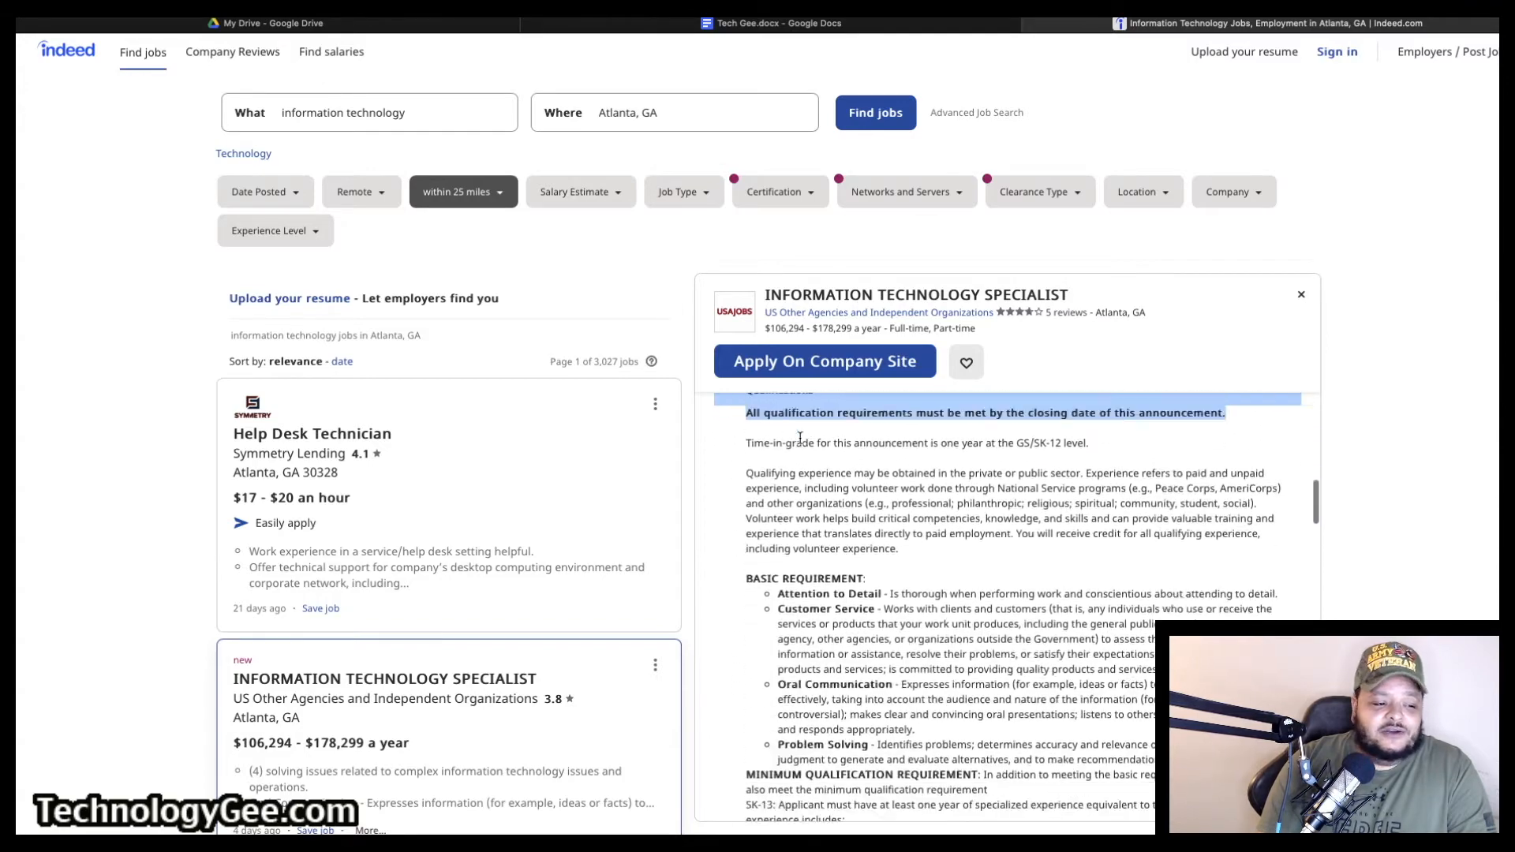
scroll("down", 3)
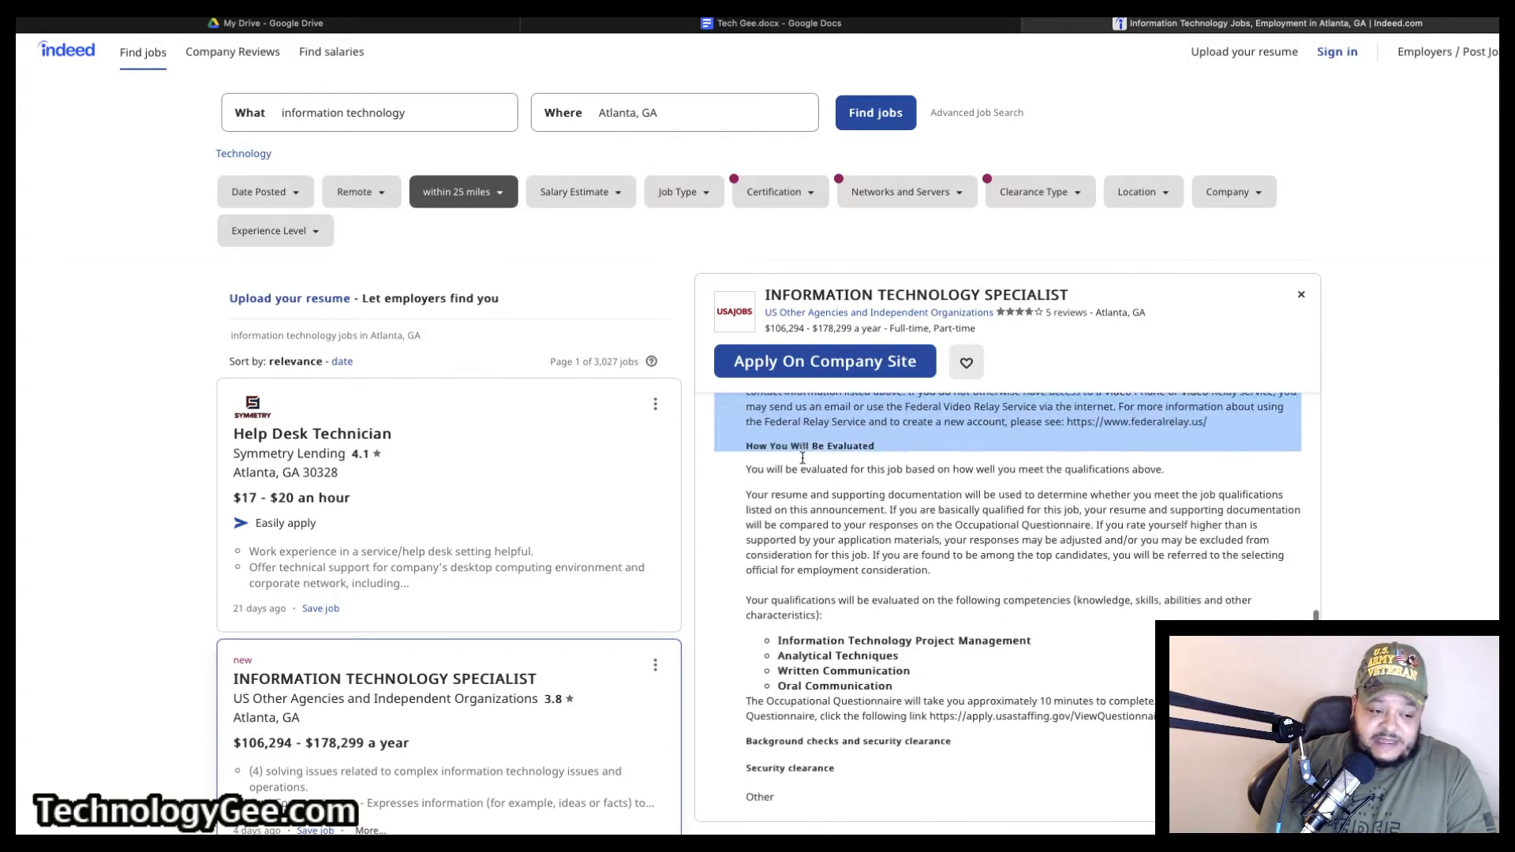
scroll("down", 3)
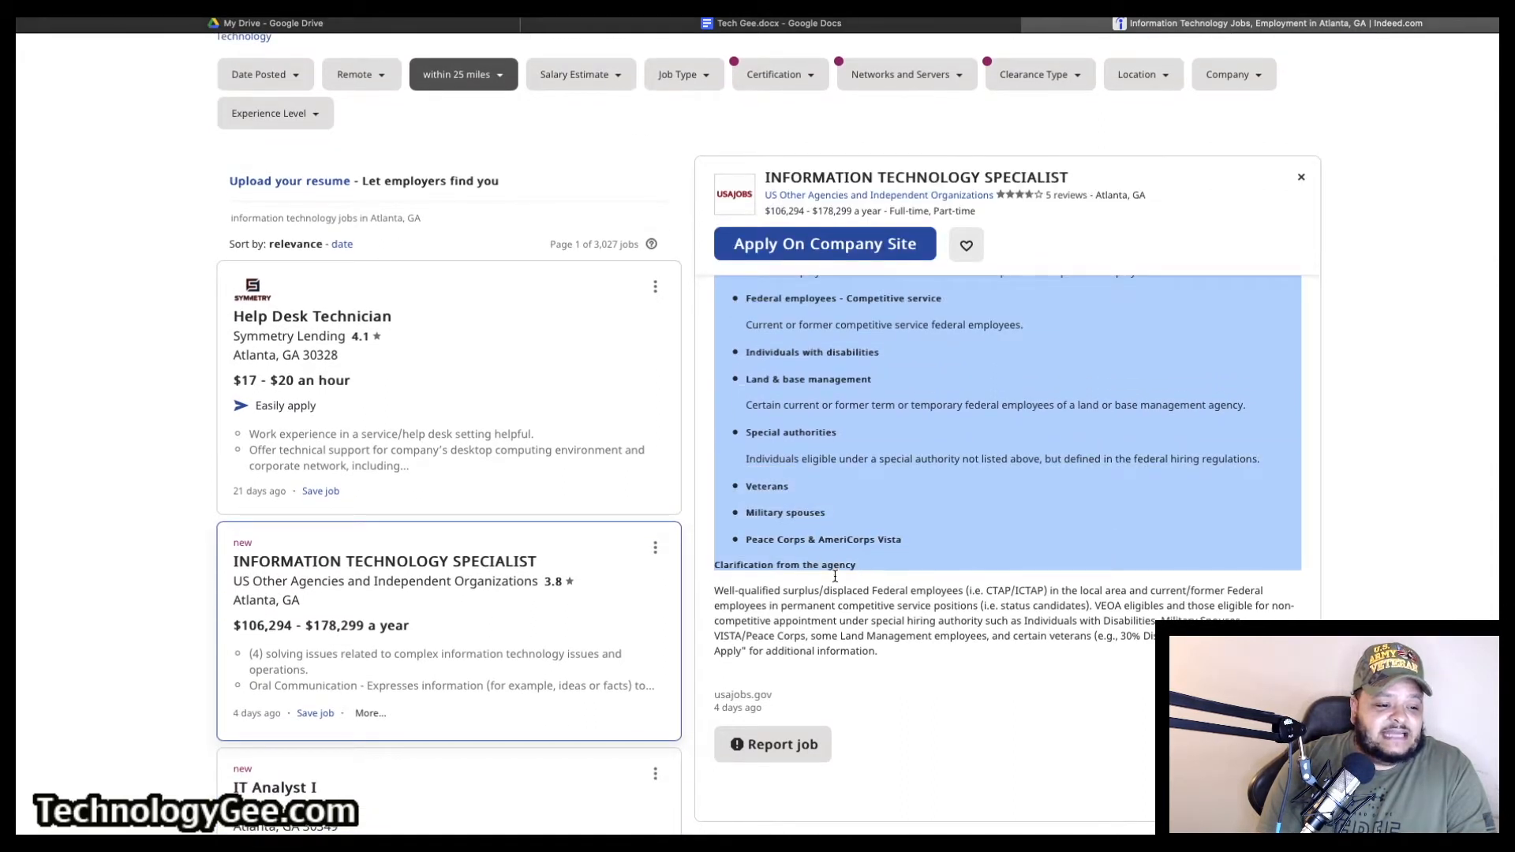
left_click_drag(713, 590, 877, 651)
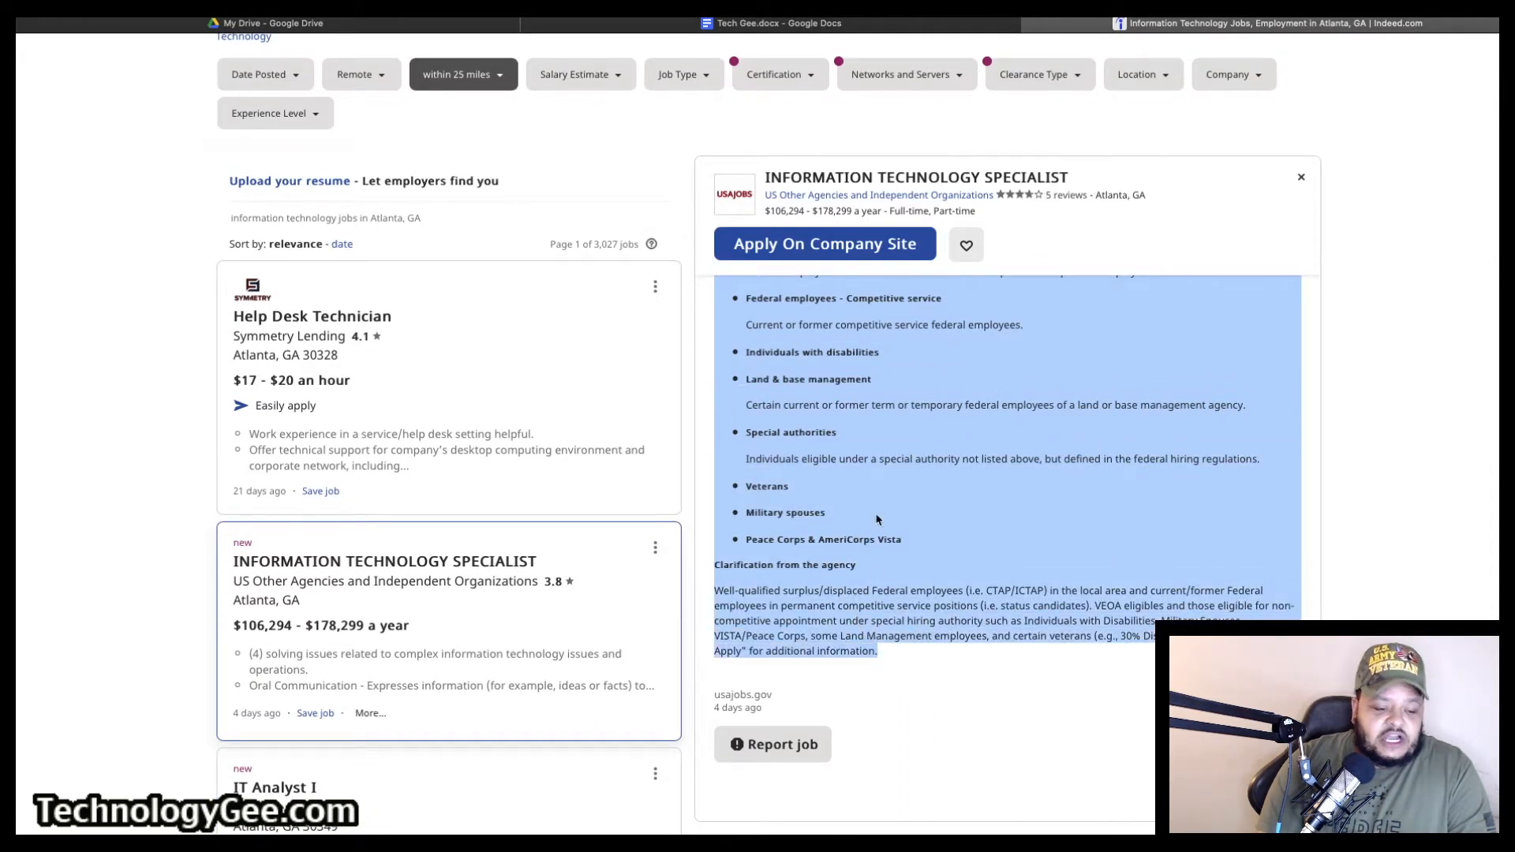
right_click(877, 523)
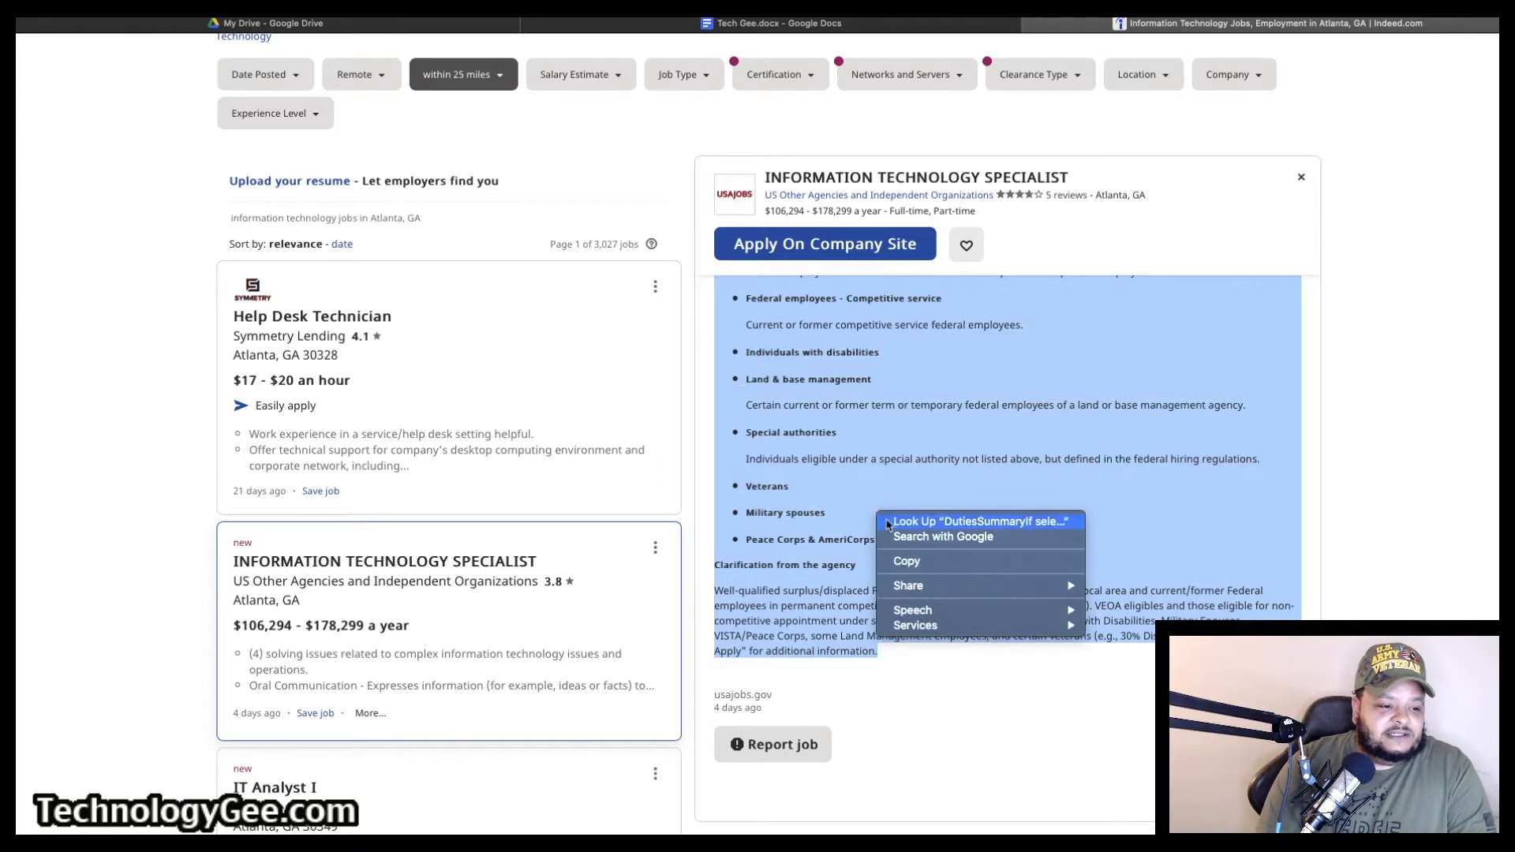
left_click(773, 22)
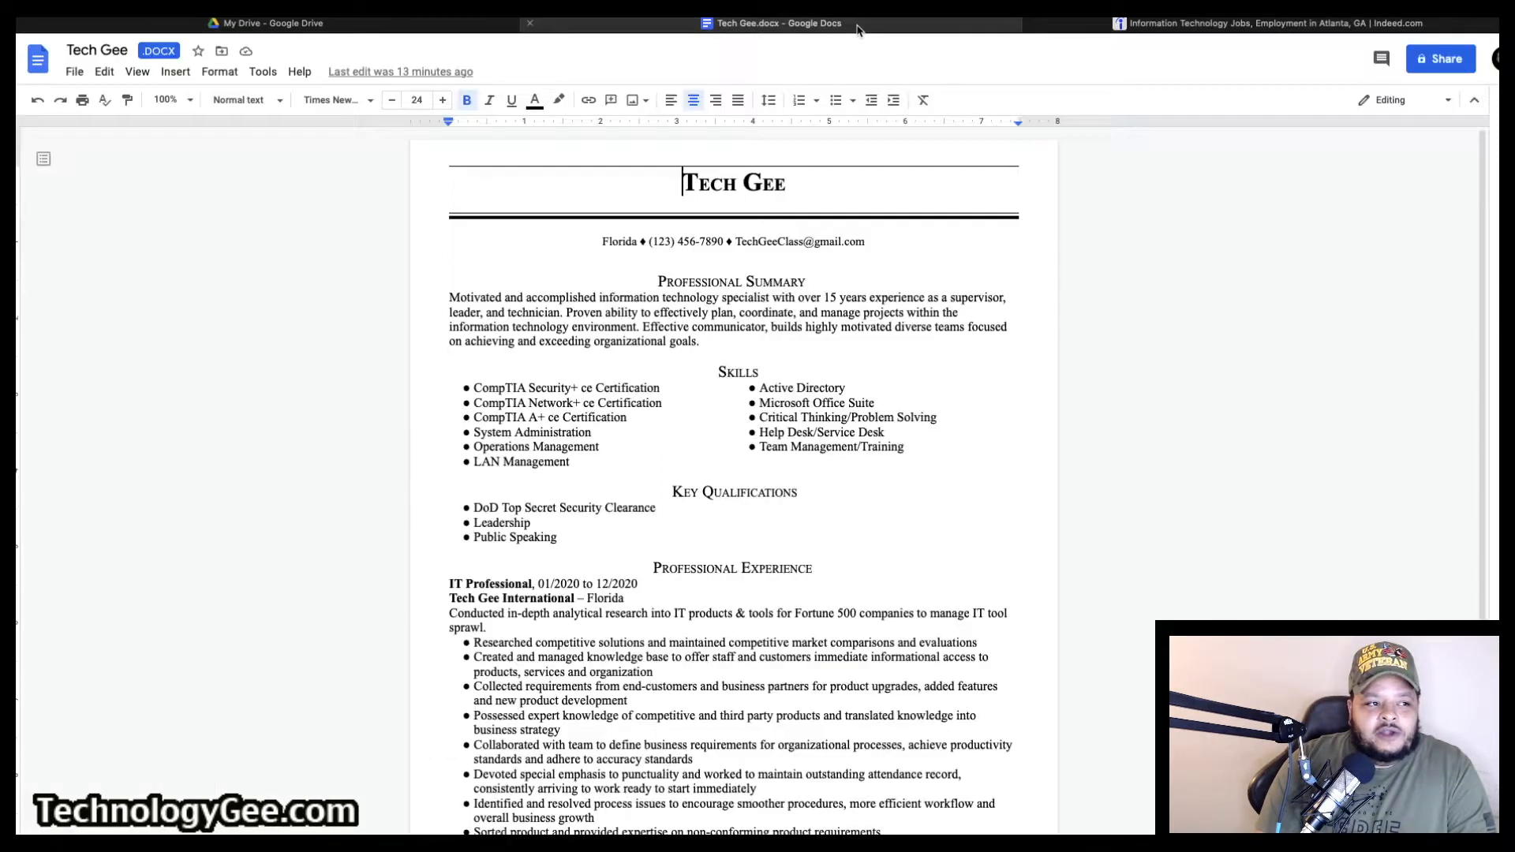
Paste the copied job description onto the blank second page below the resume
scroll("down", 3)
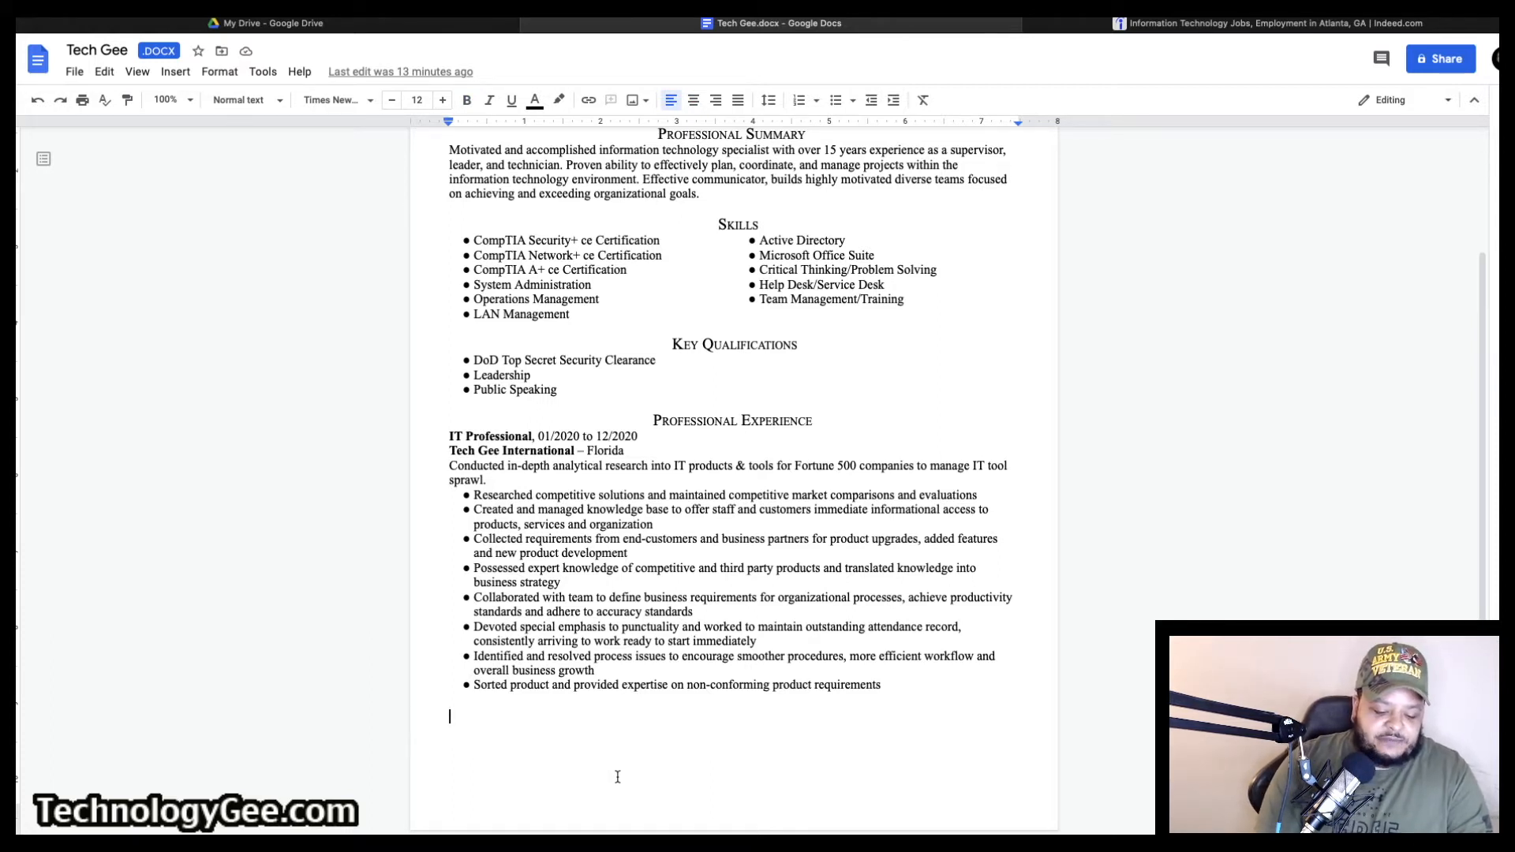
scroll("down", 3)
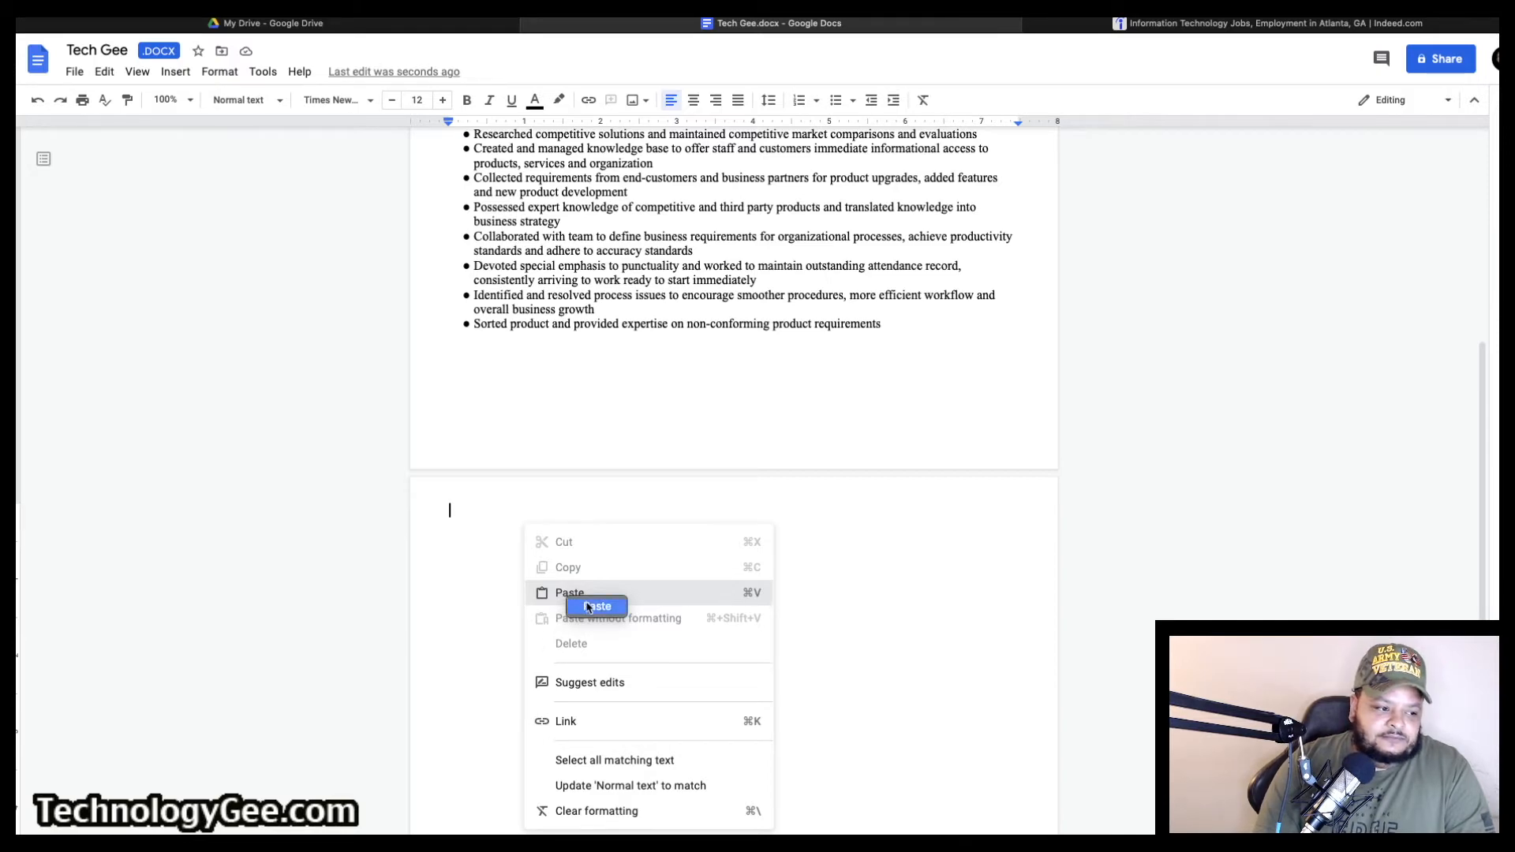
left_click(570, 592)
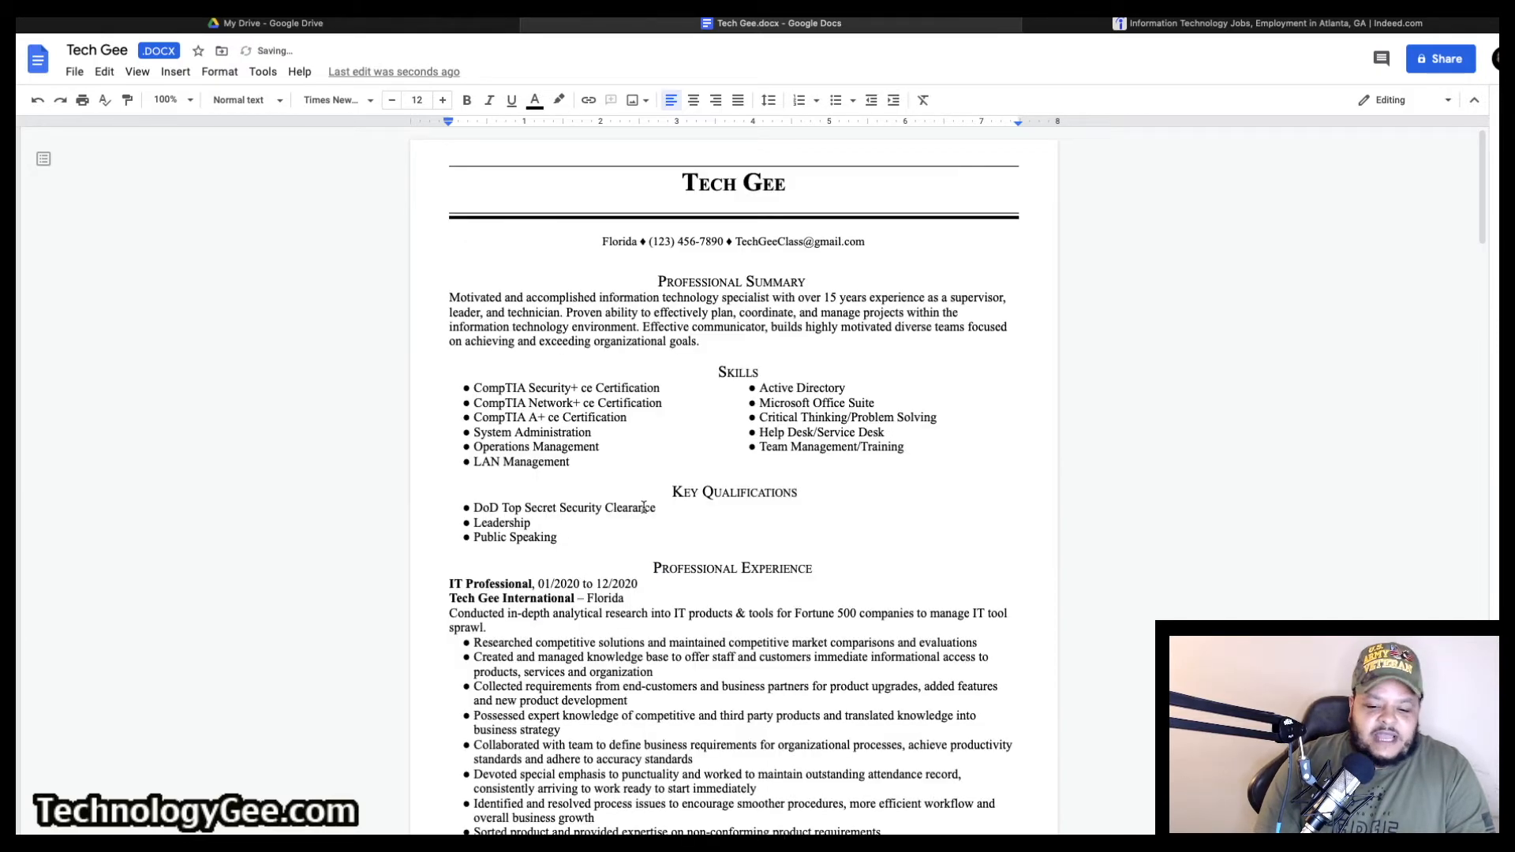
Select the pasted description on page 2 and reduce it to a very small font size
scroll("down", 3)
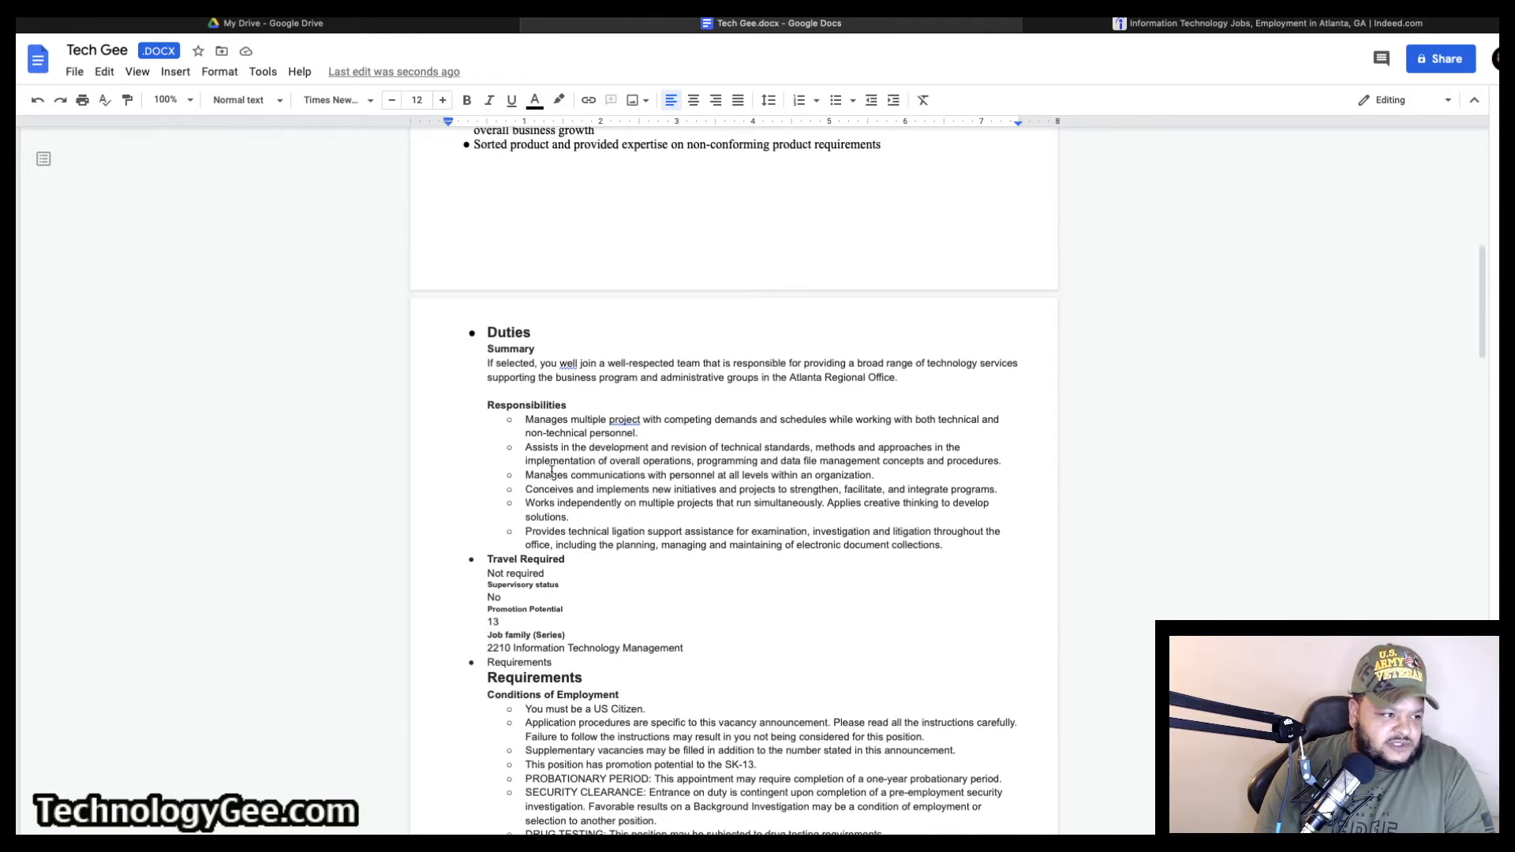
scroll("up", 3)
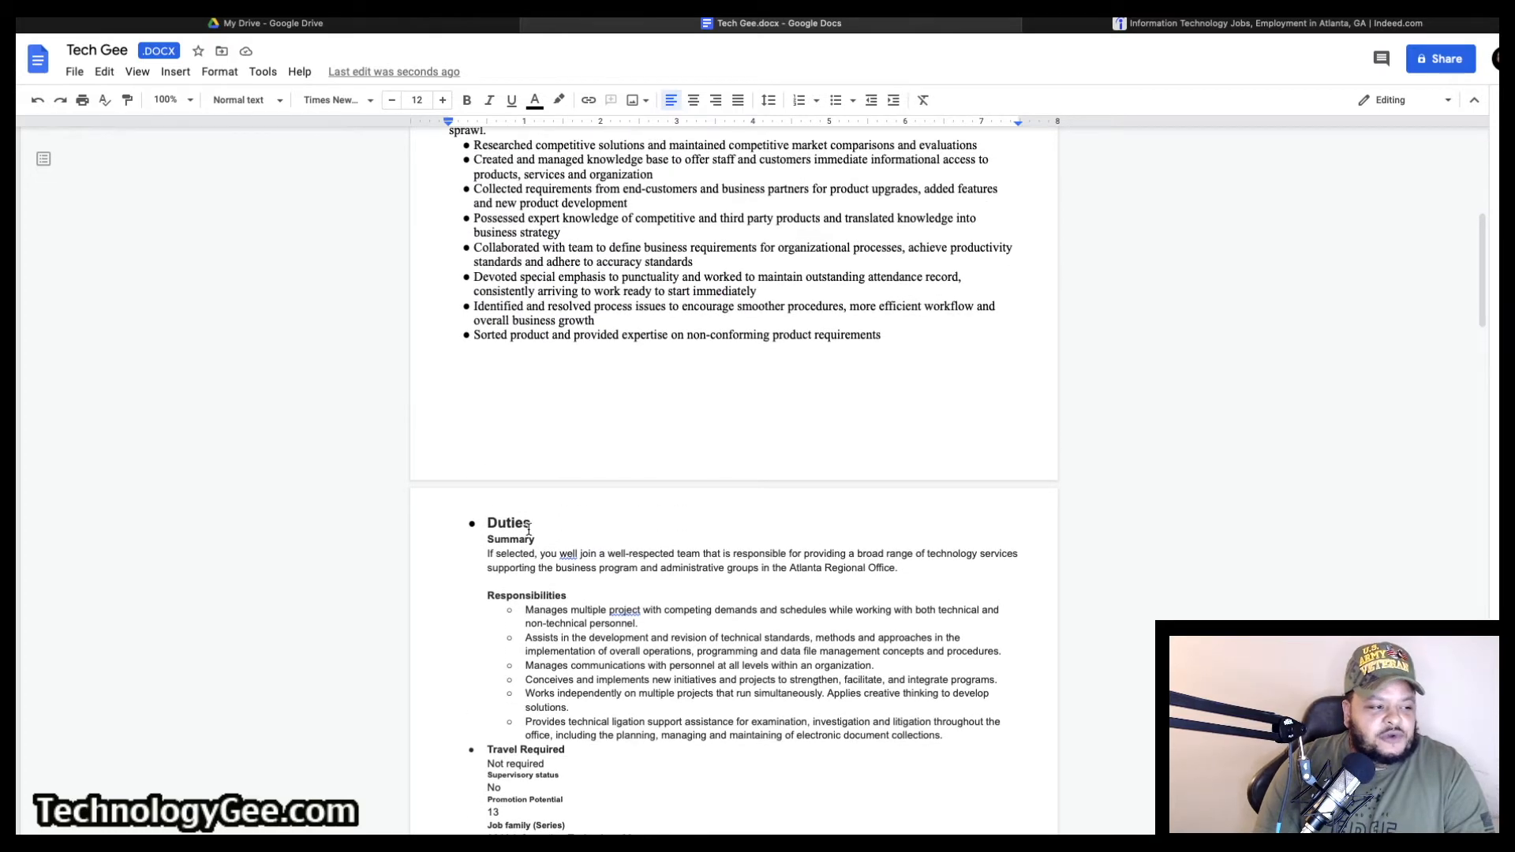
scroll("down", 3)
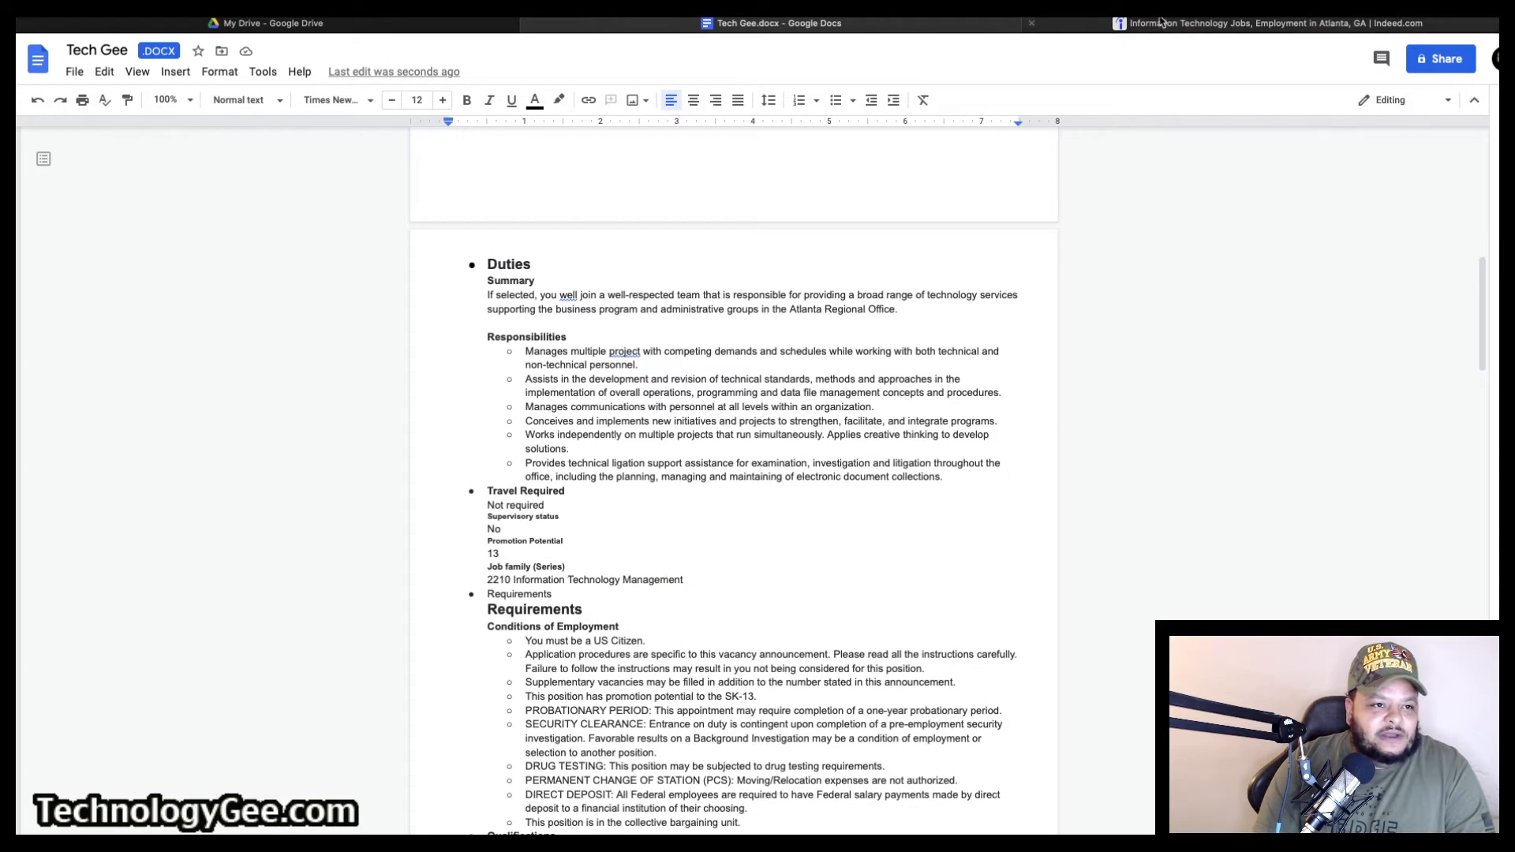
left_click(1269, 22)
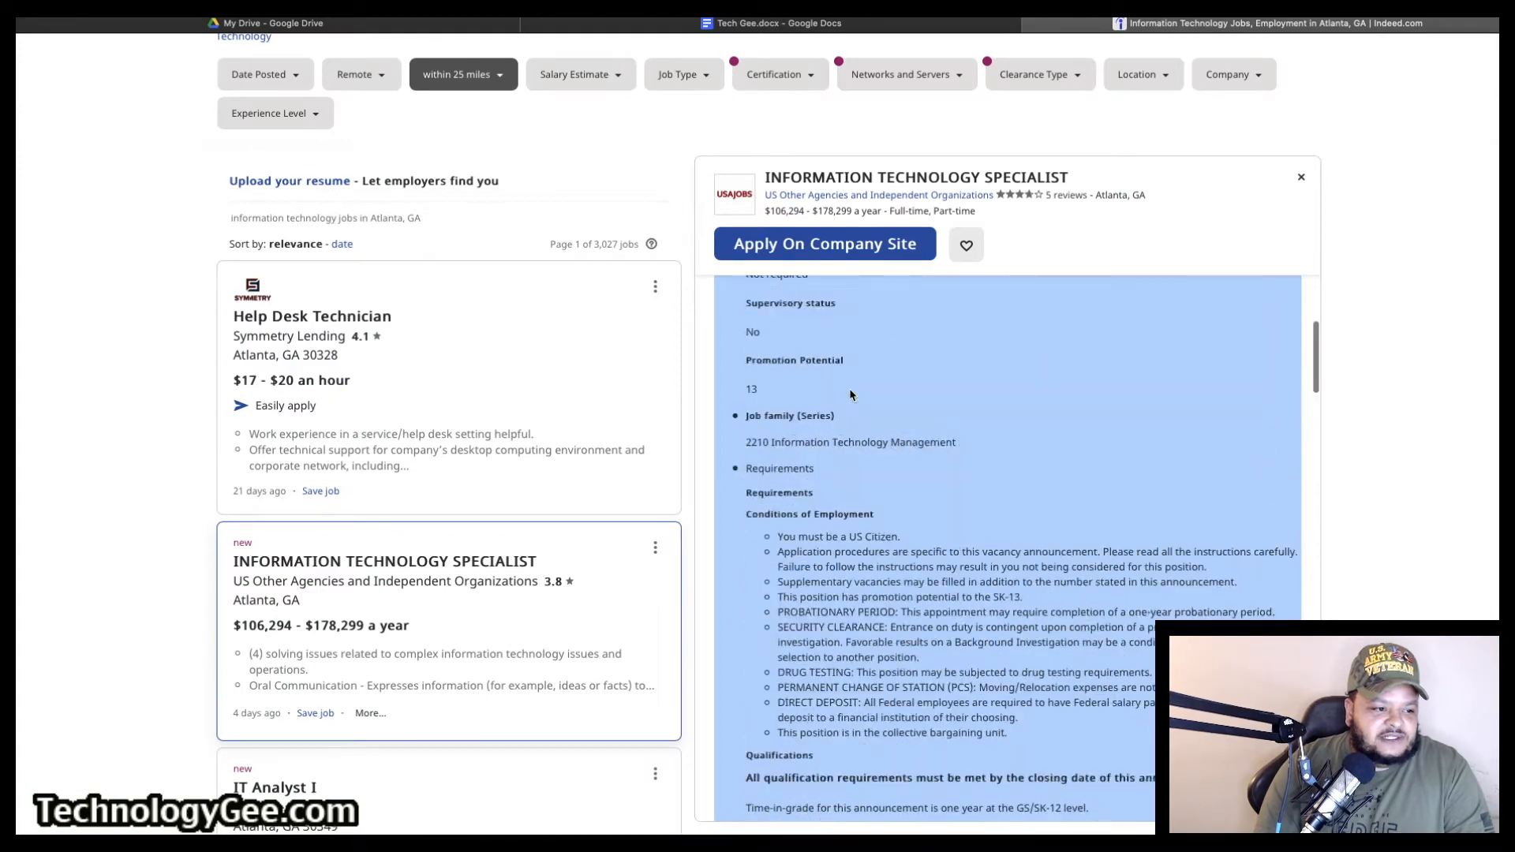
left_click(778, 22)
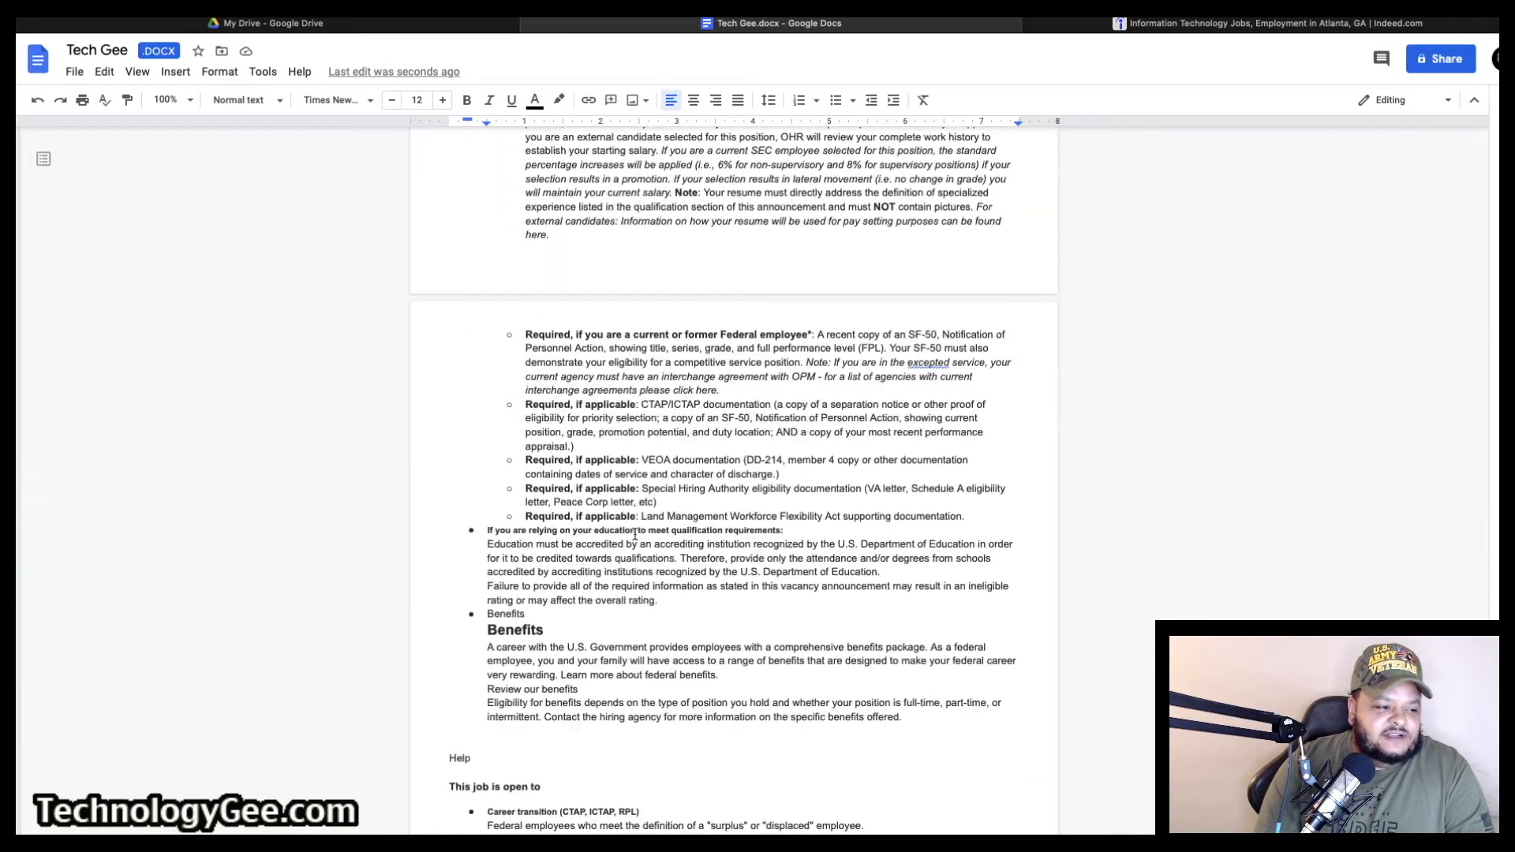
left_click(391, 100)
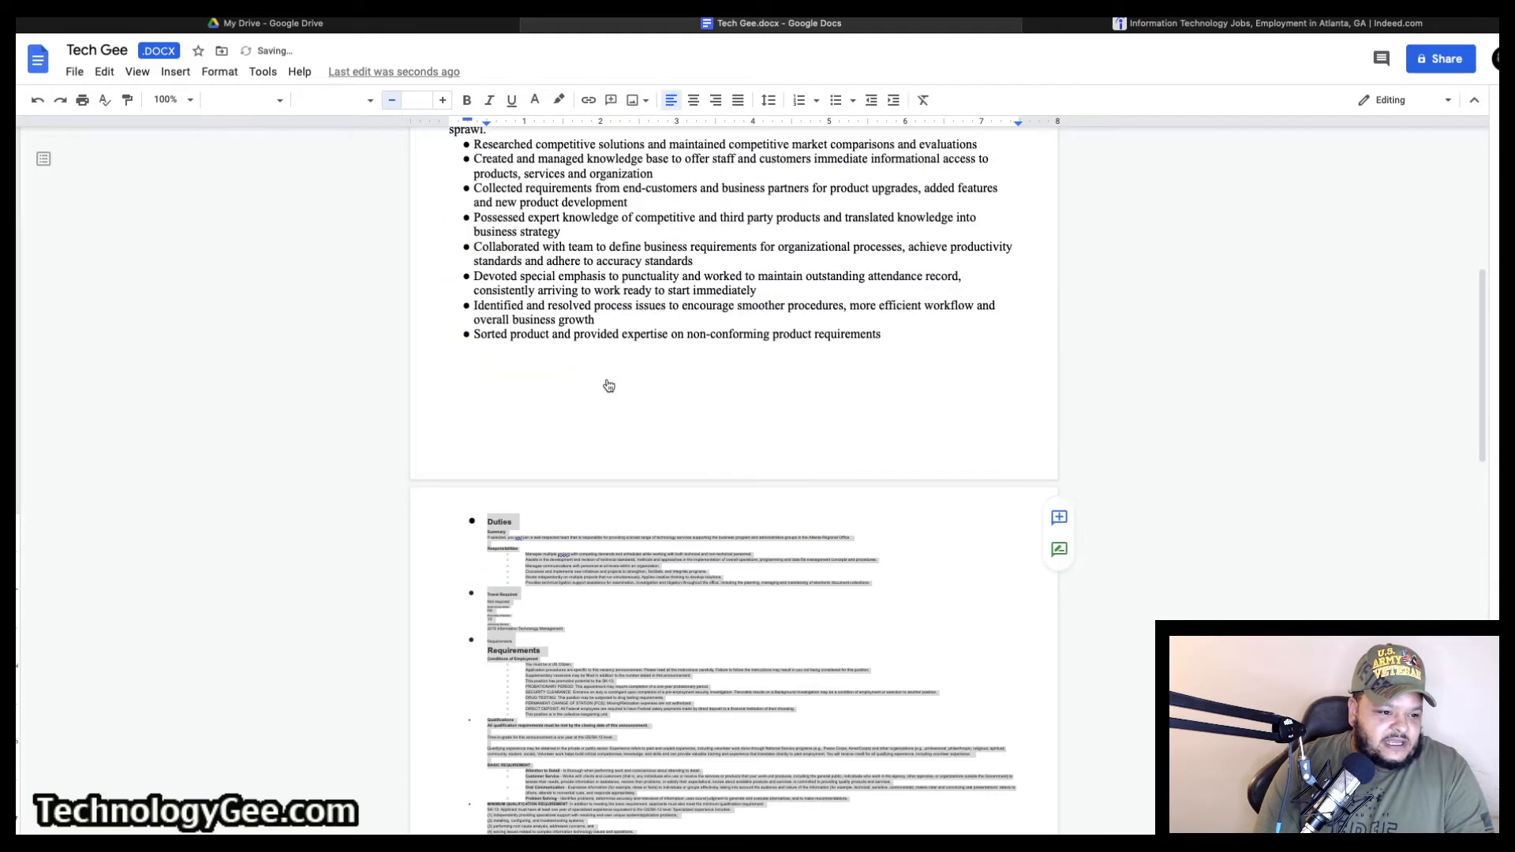
Set the tiny job description's text colour to white so it vanishes on page 2
scroll("down", 3)
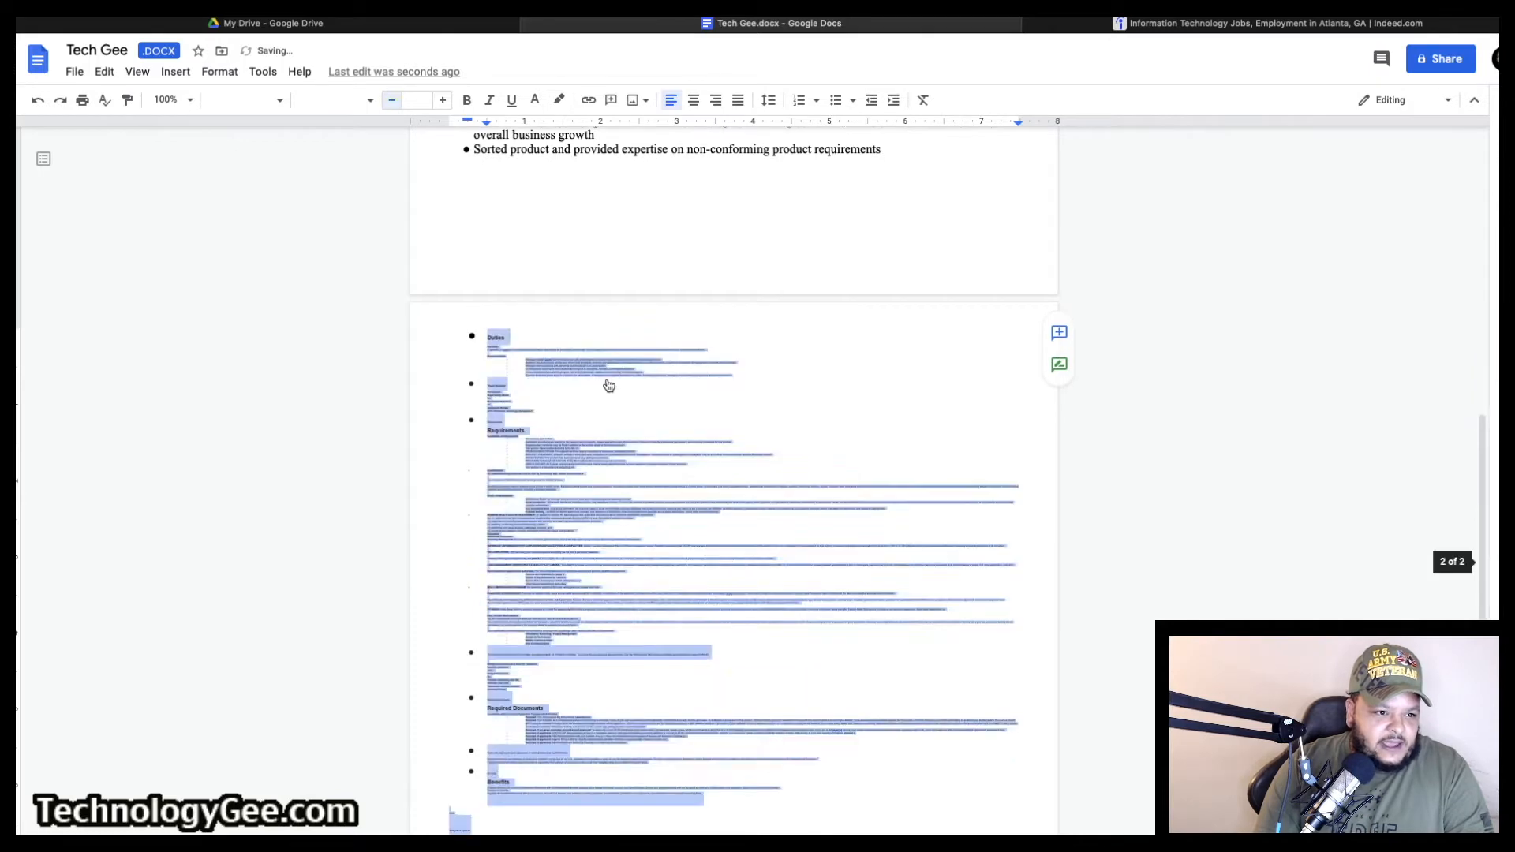
scroll("down", 3)
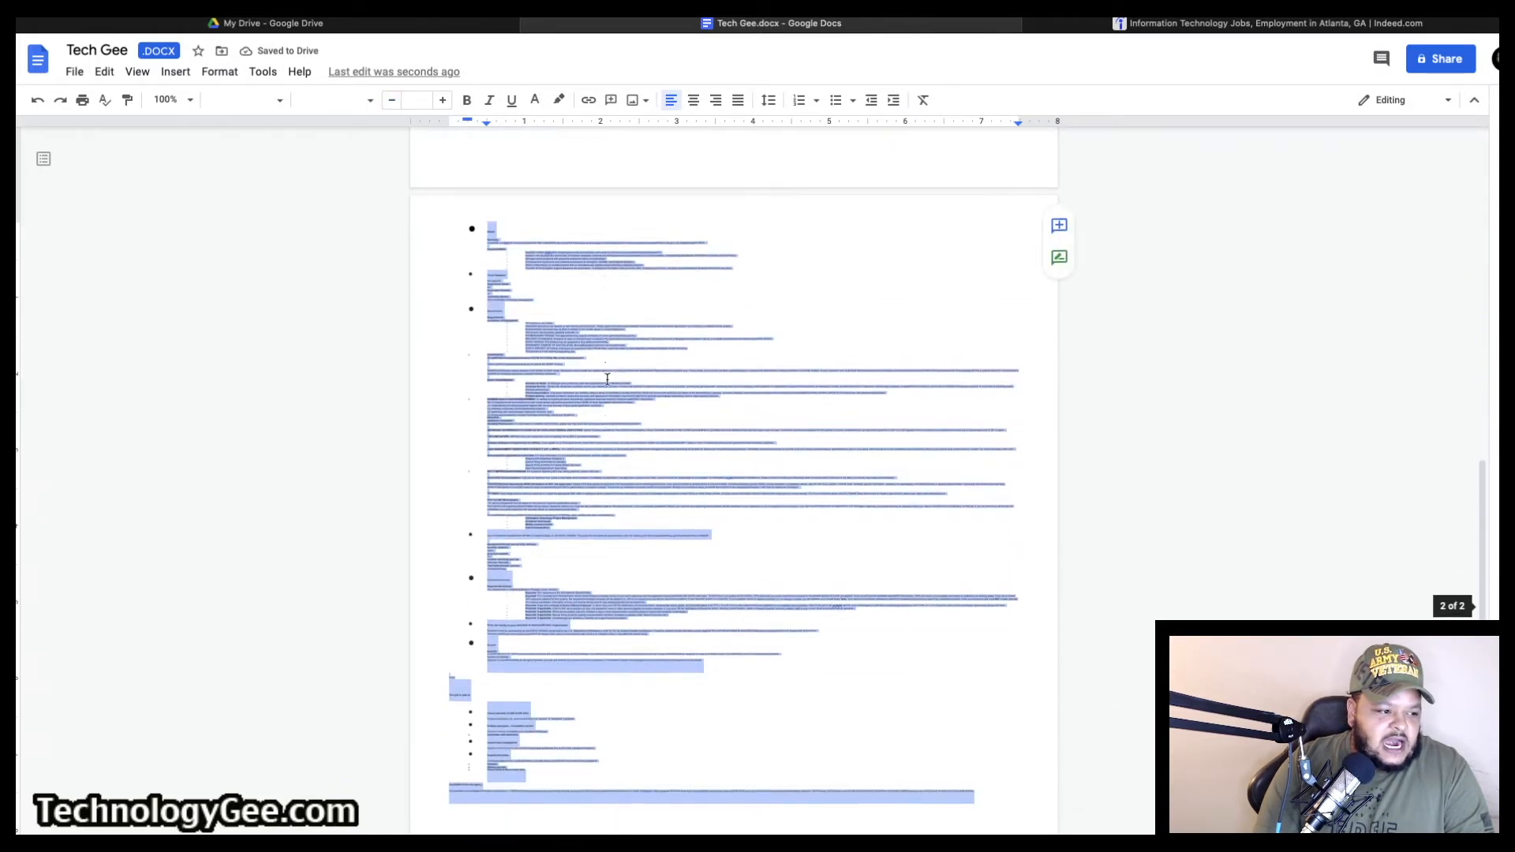
scroll("down", 3)
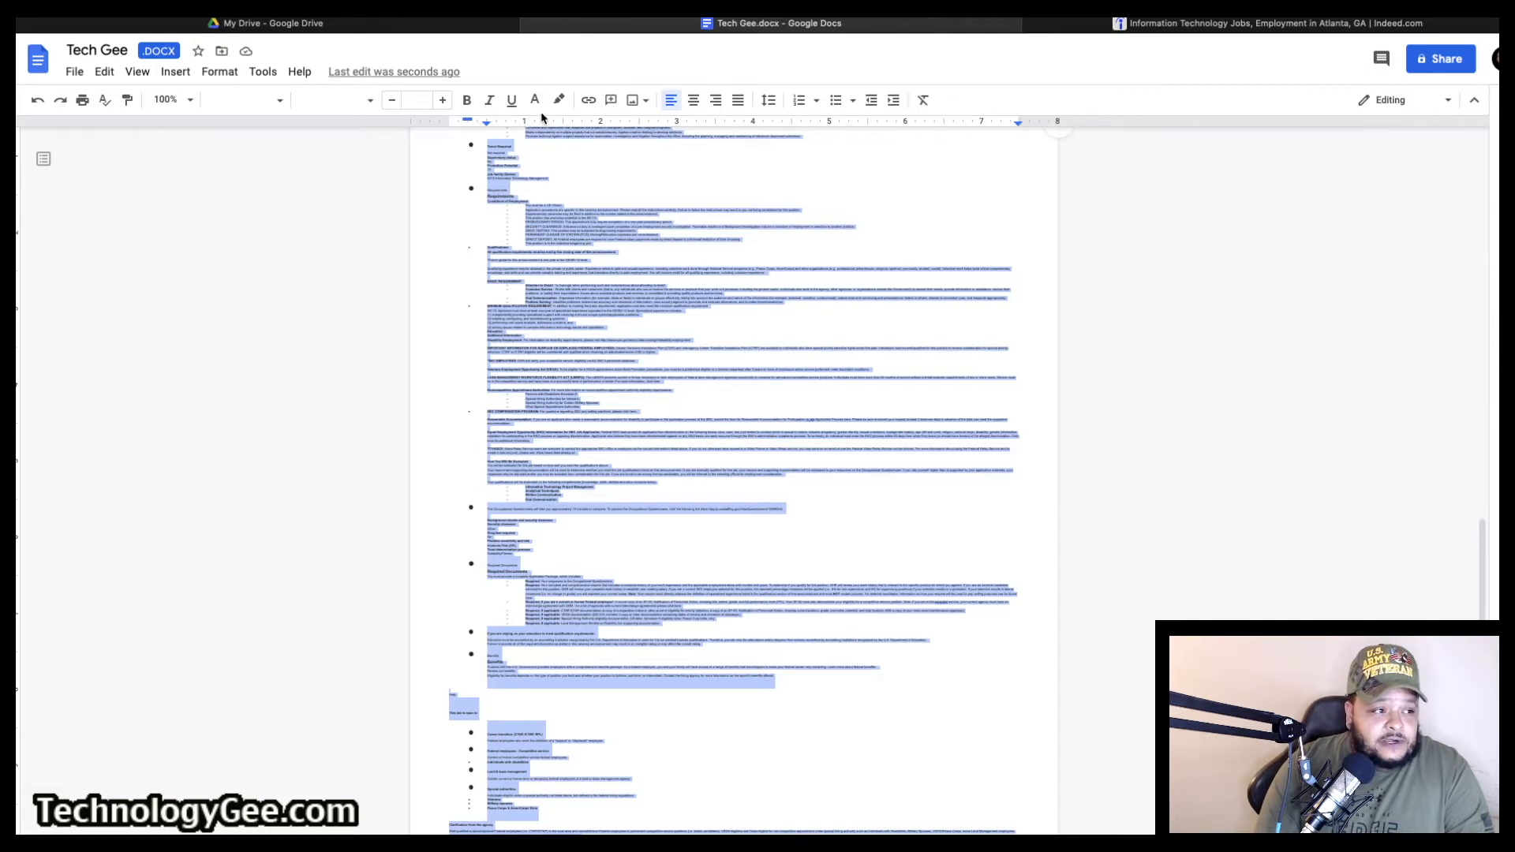
left_click(533, 99)
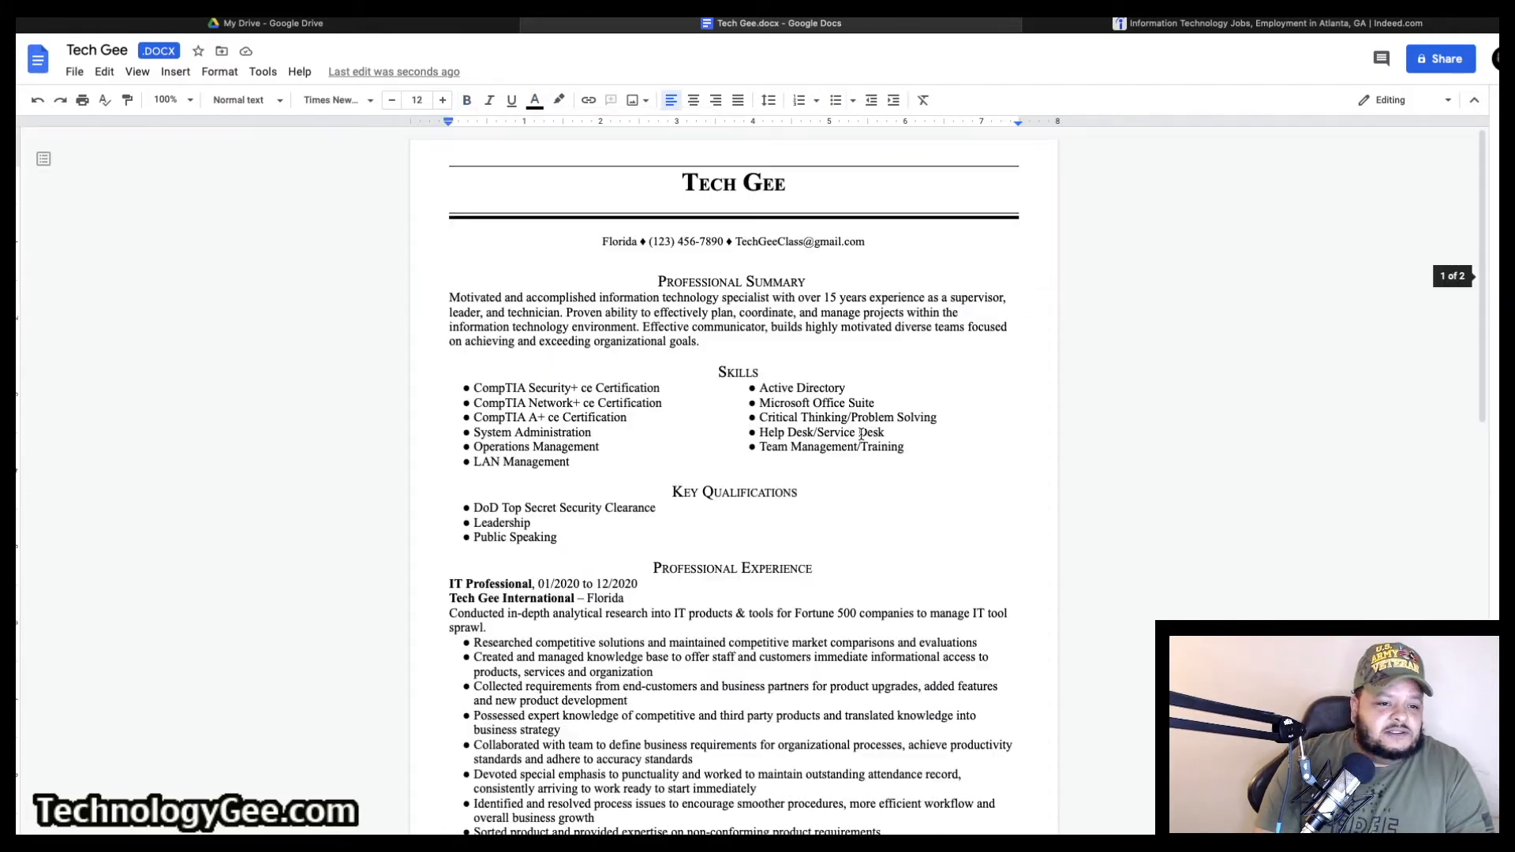
Scroll the resume, then switch to the Indeed job listing
scroll("down", 3)
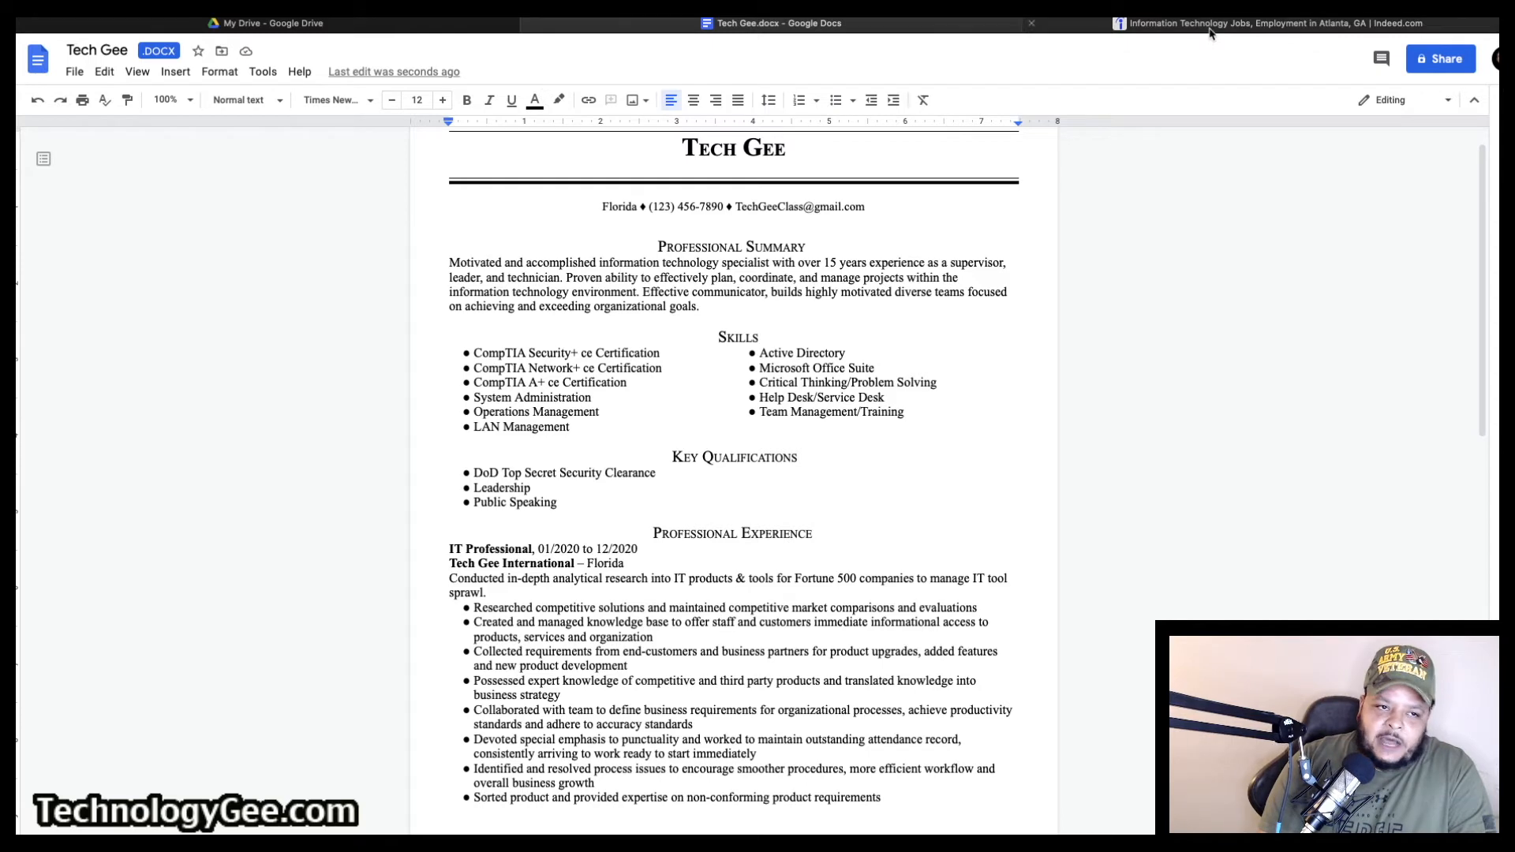
left_click(1270, 24)
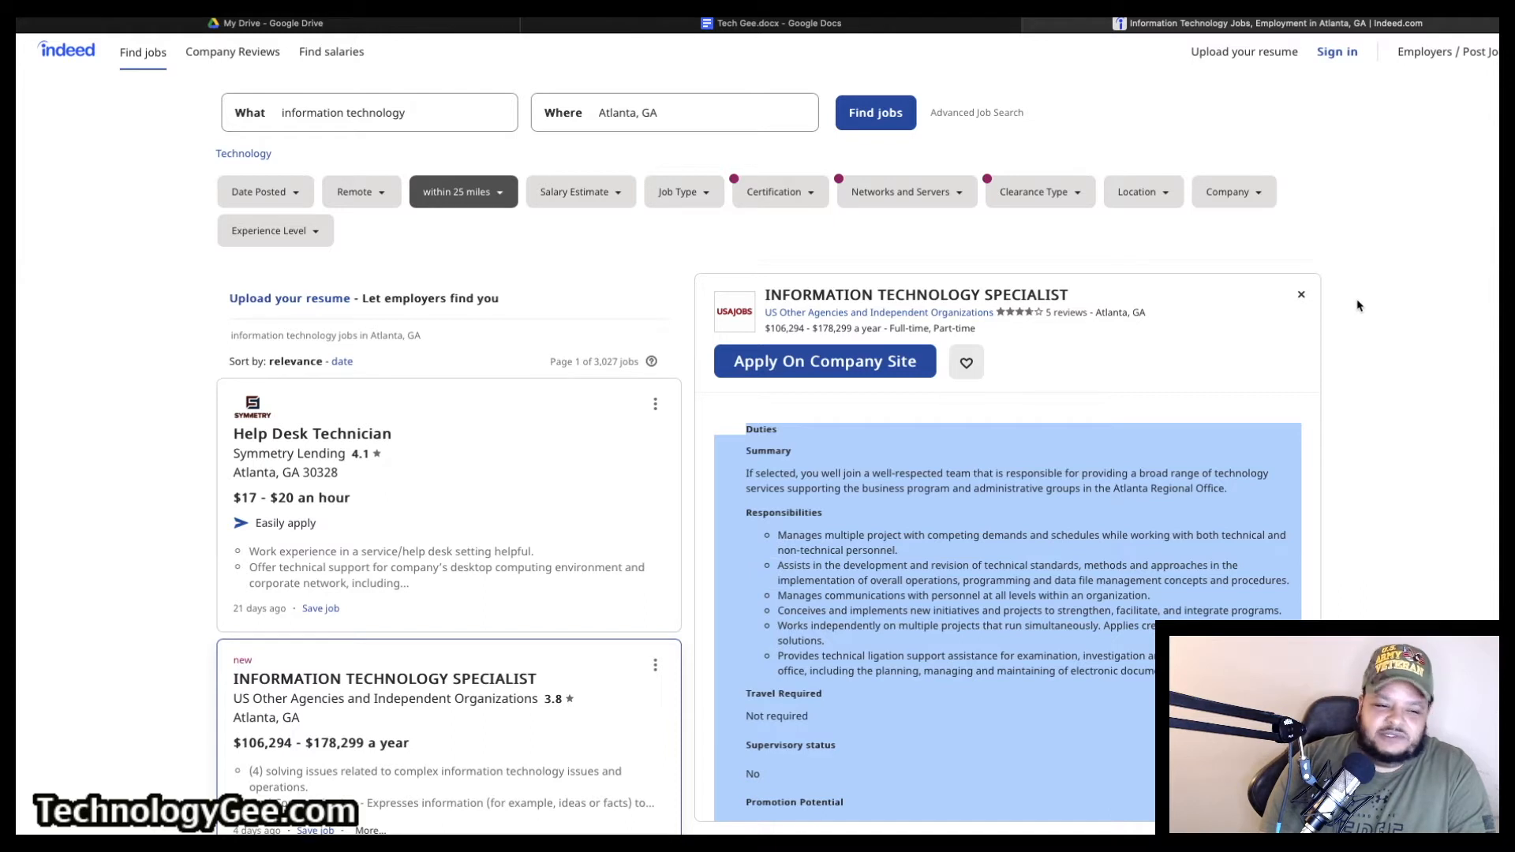
Review the Indeed description, then return to the resume with its now-blank page 2
scroll("down", 3)
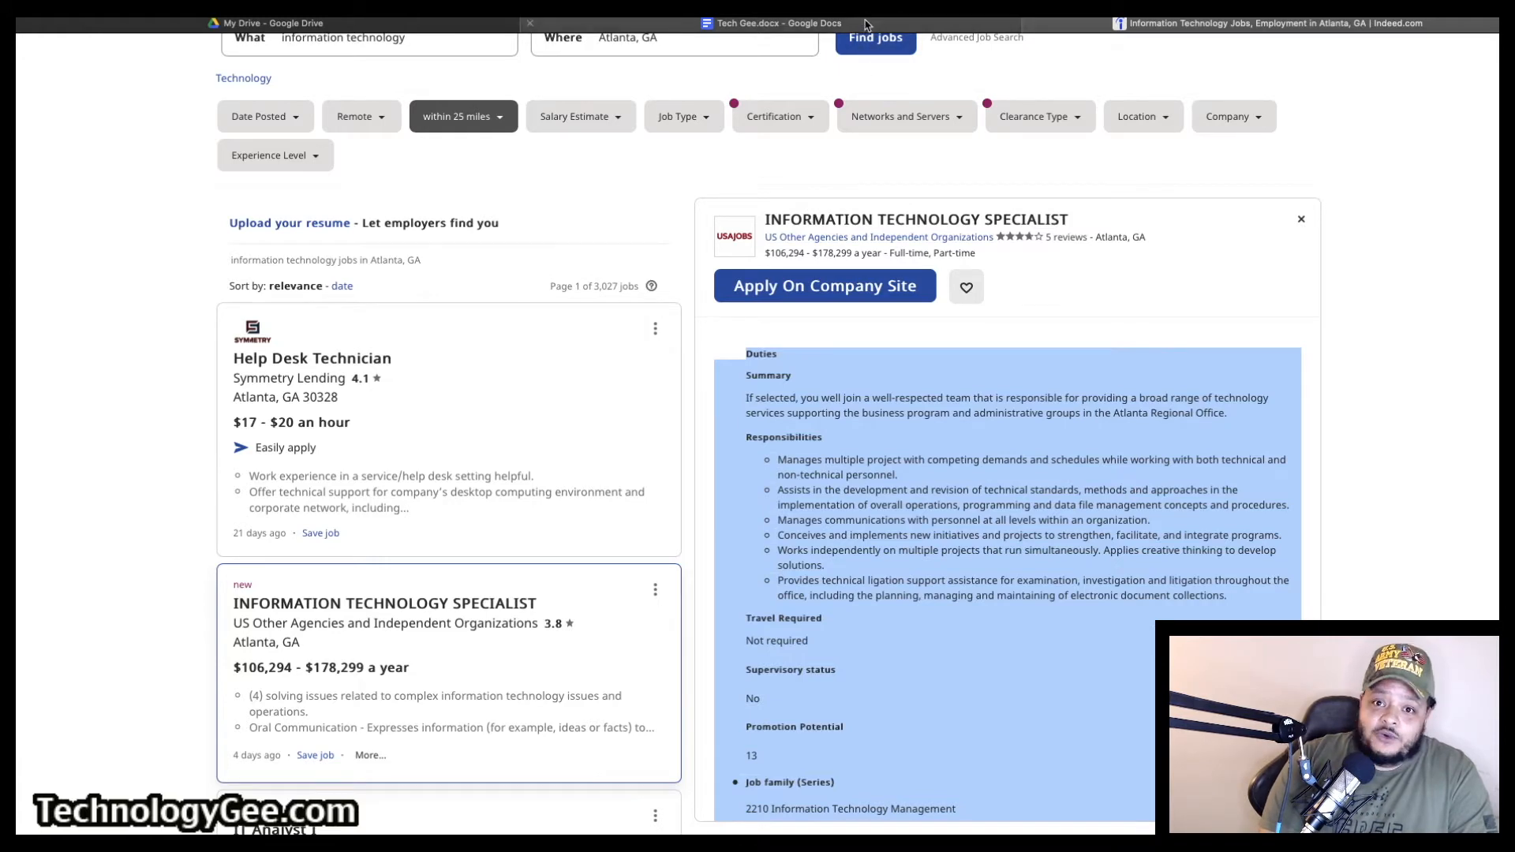
left_click(778, 22)
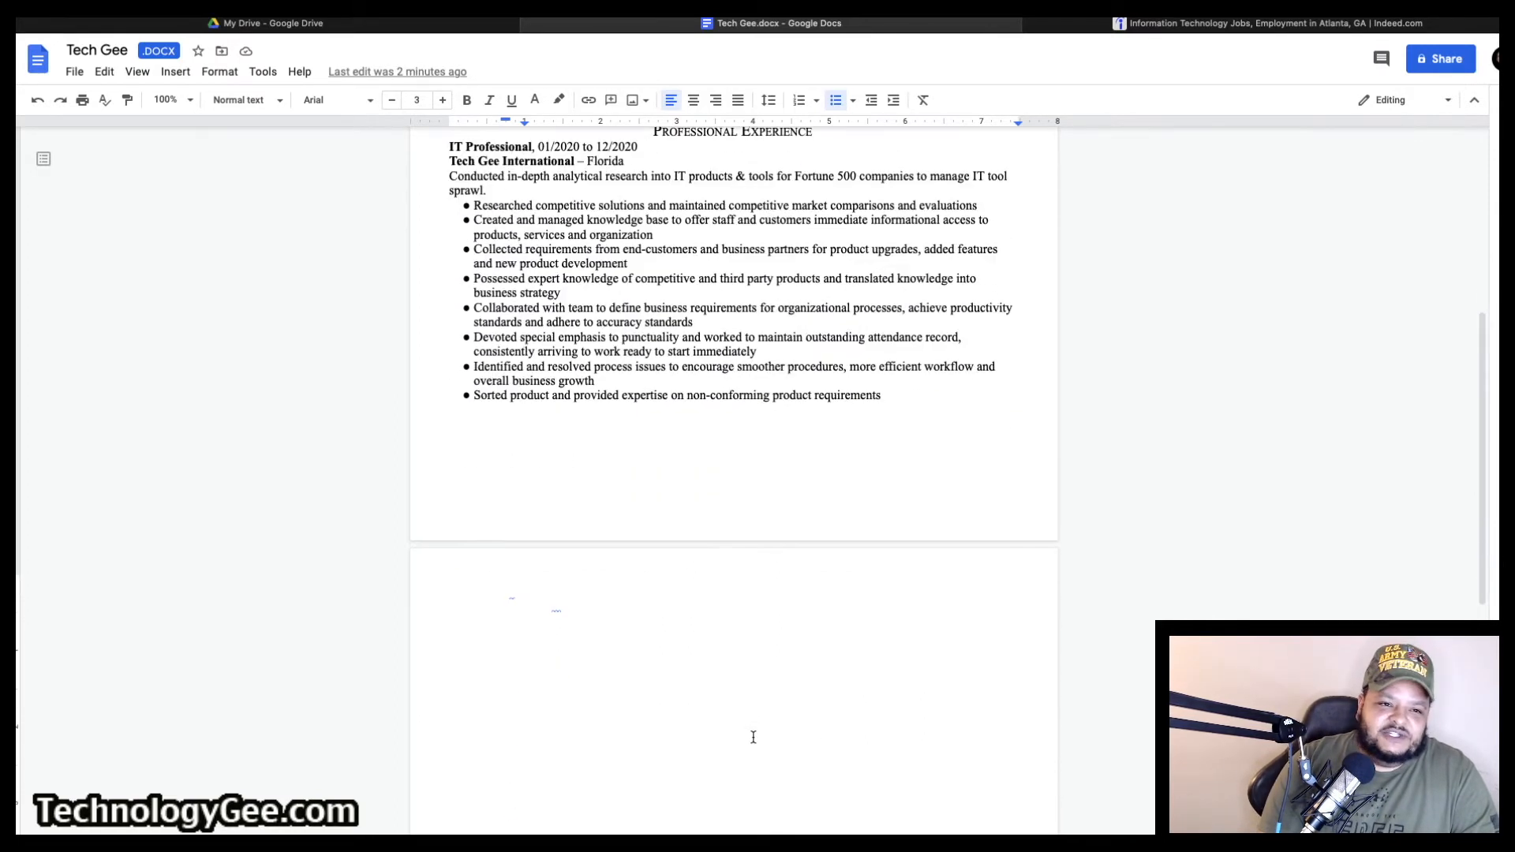
scroll("down", 3)
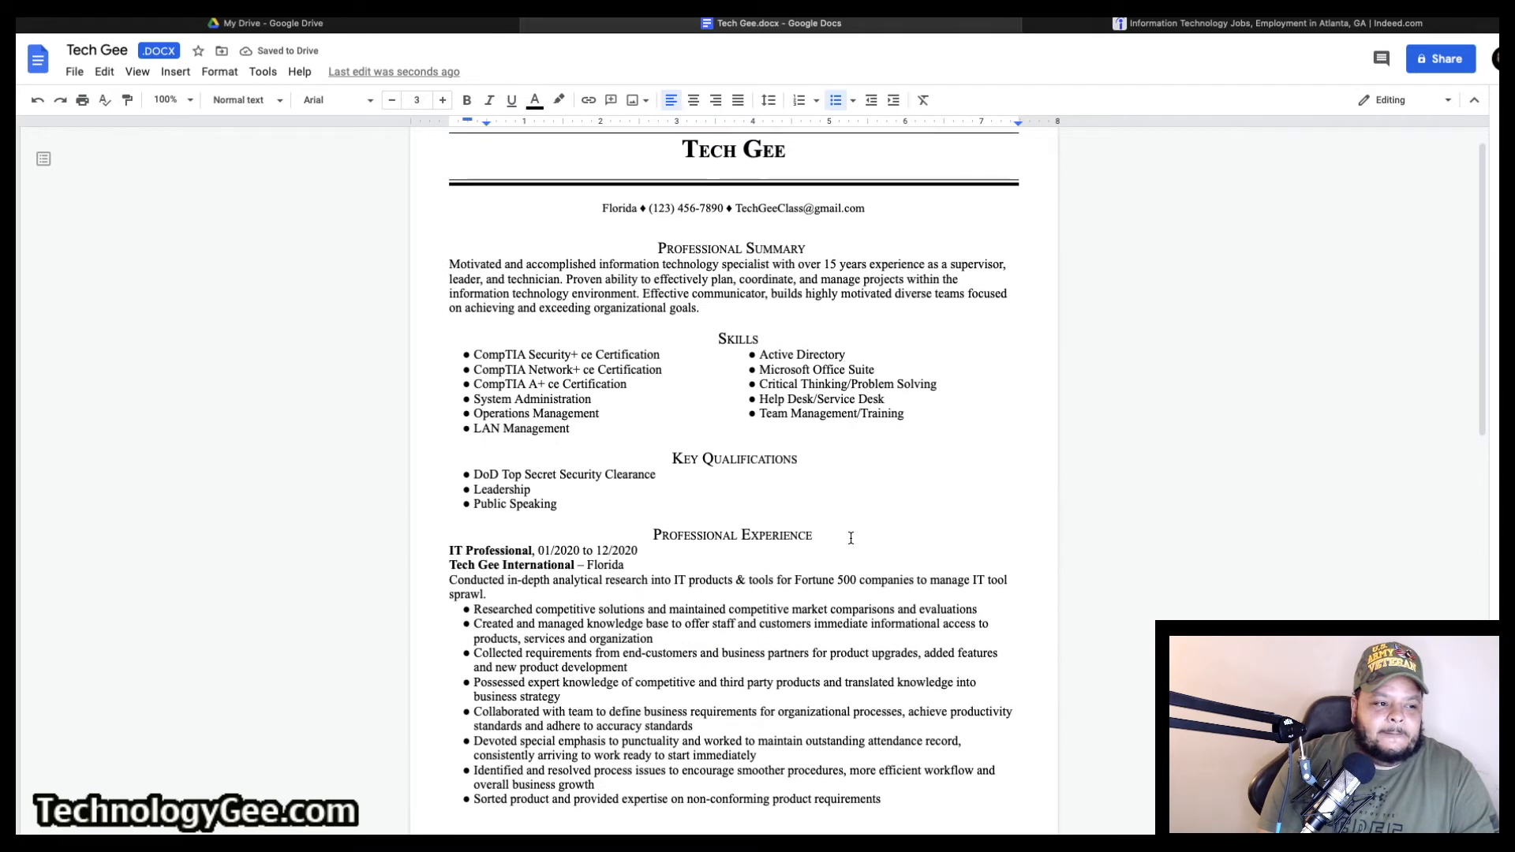
scroll("down", 3)
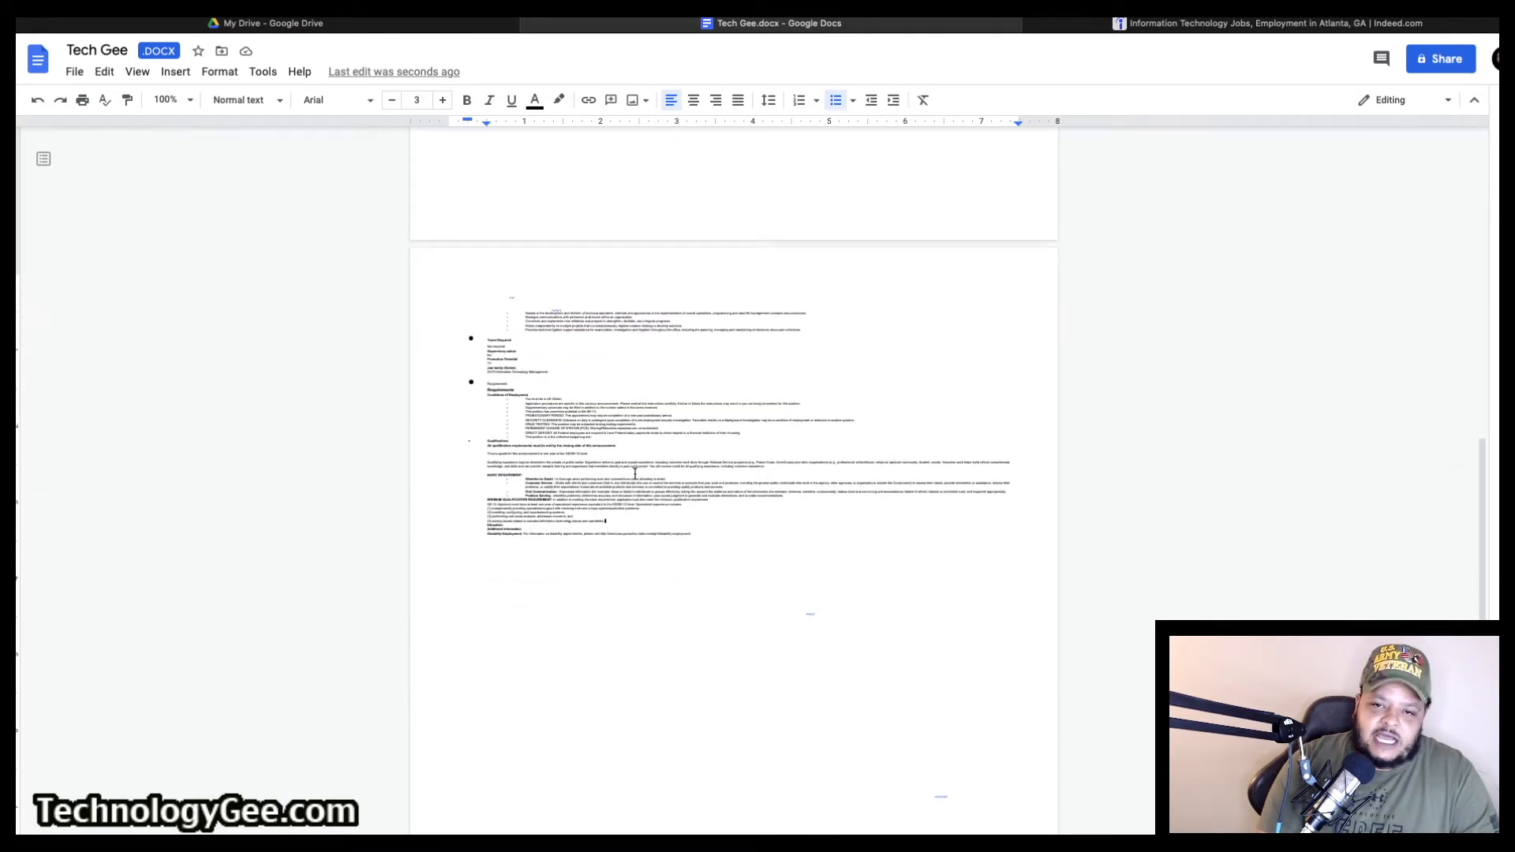
left_click_drag(487, 295, 691, 534)
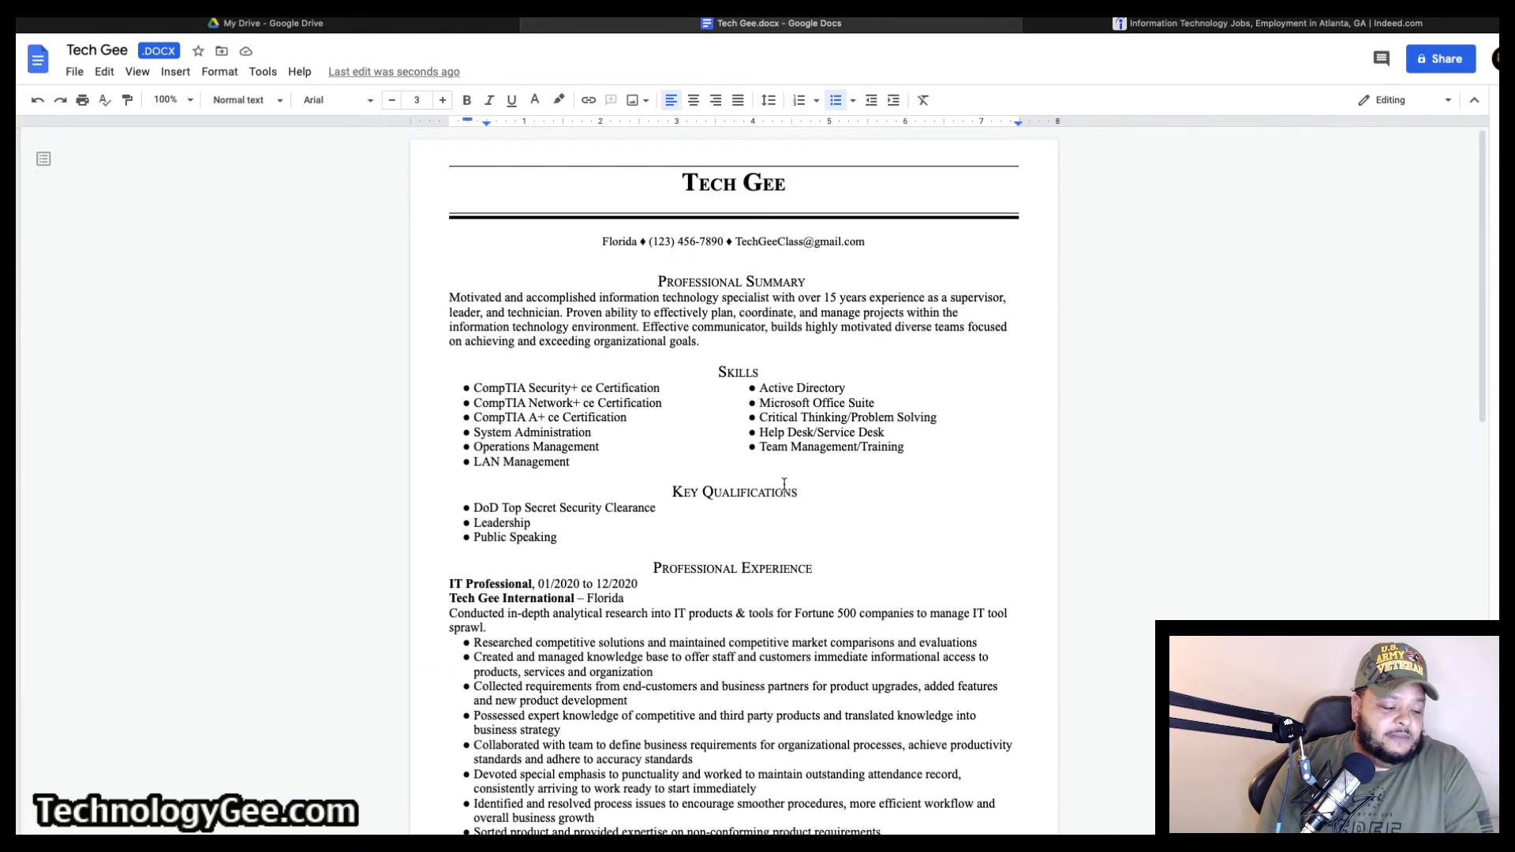
scroll("down", 3)
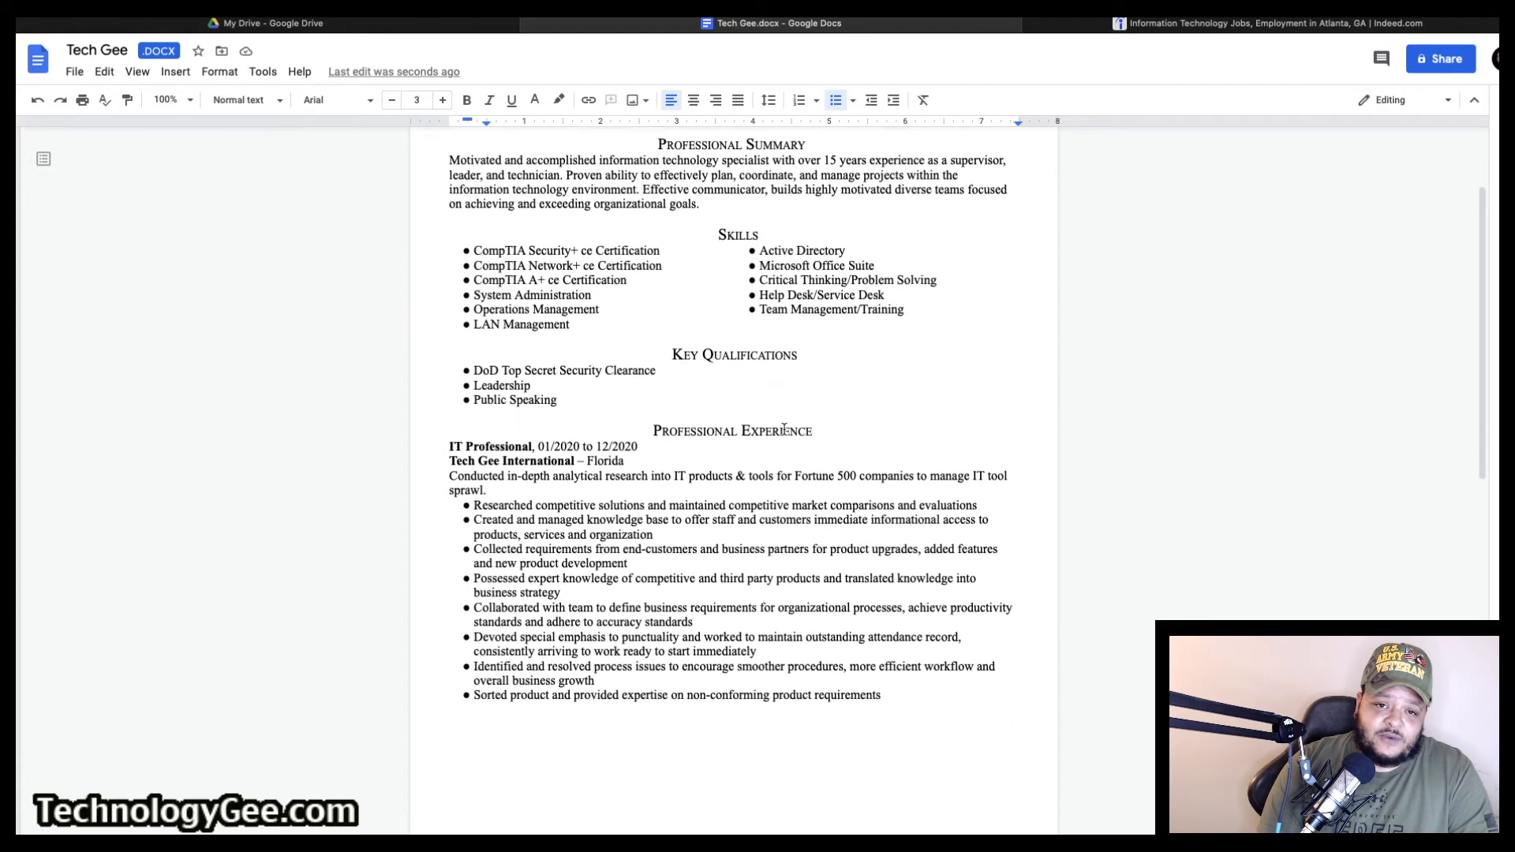
scroll("down", 3)
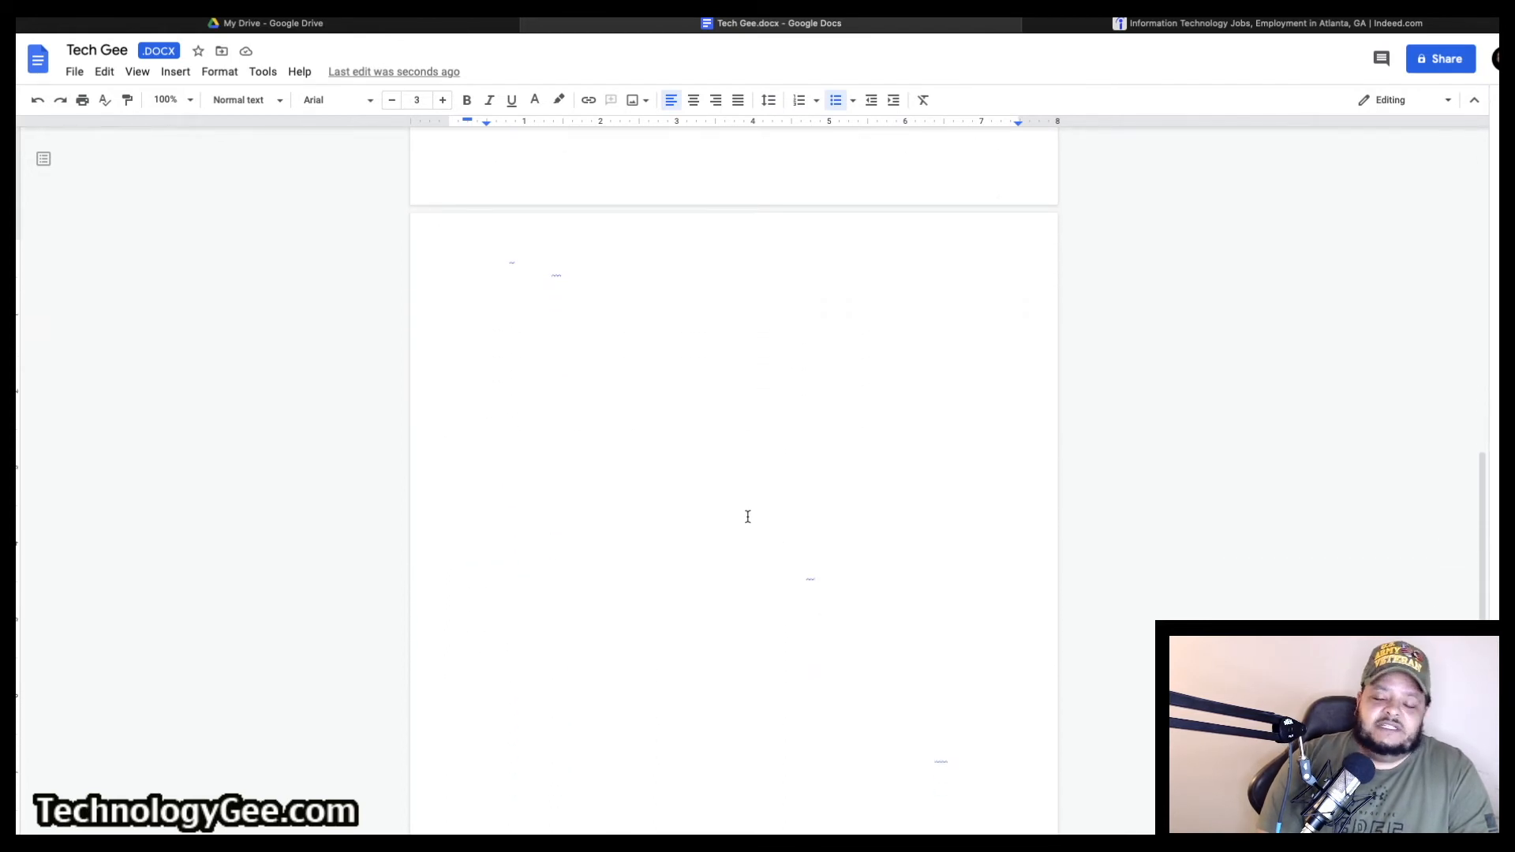
mouse_move(653, 445)
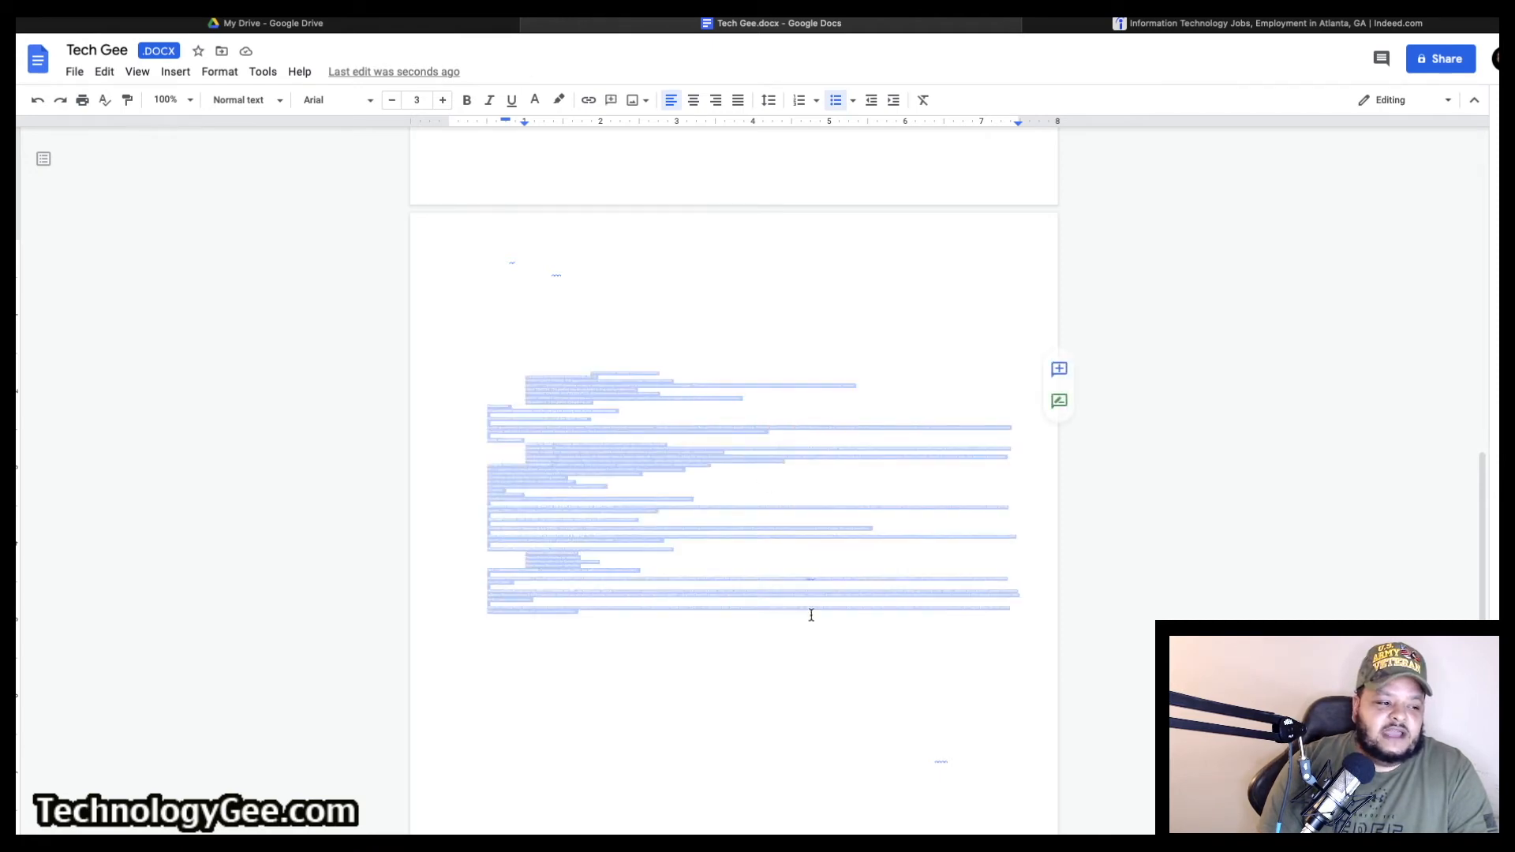
scroll("down", 3)
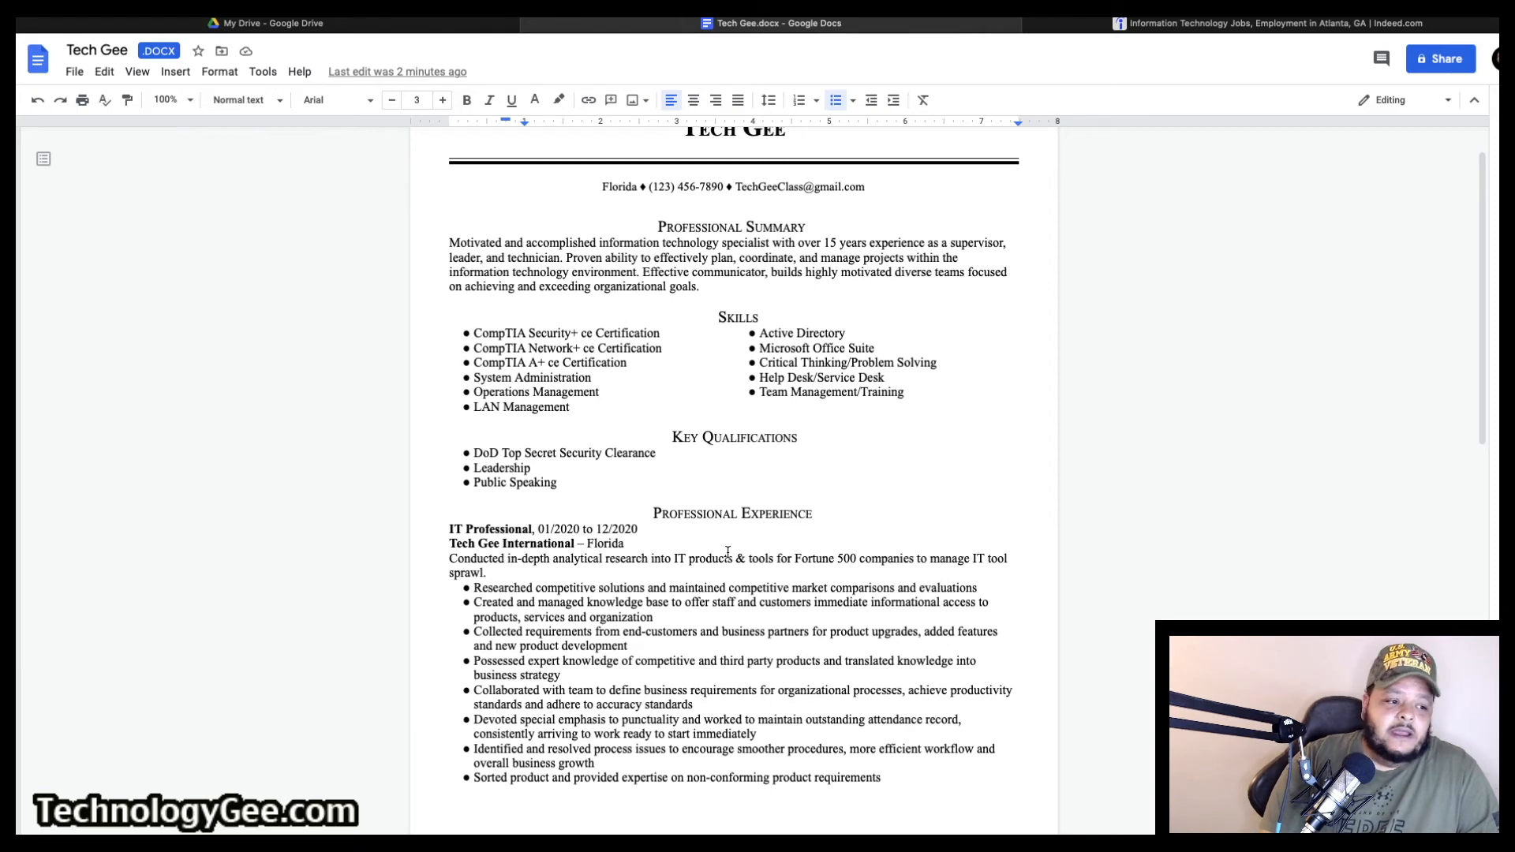
scroll("down", 3)
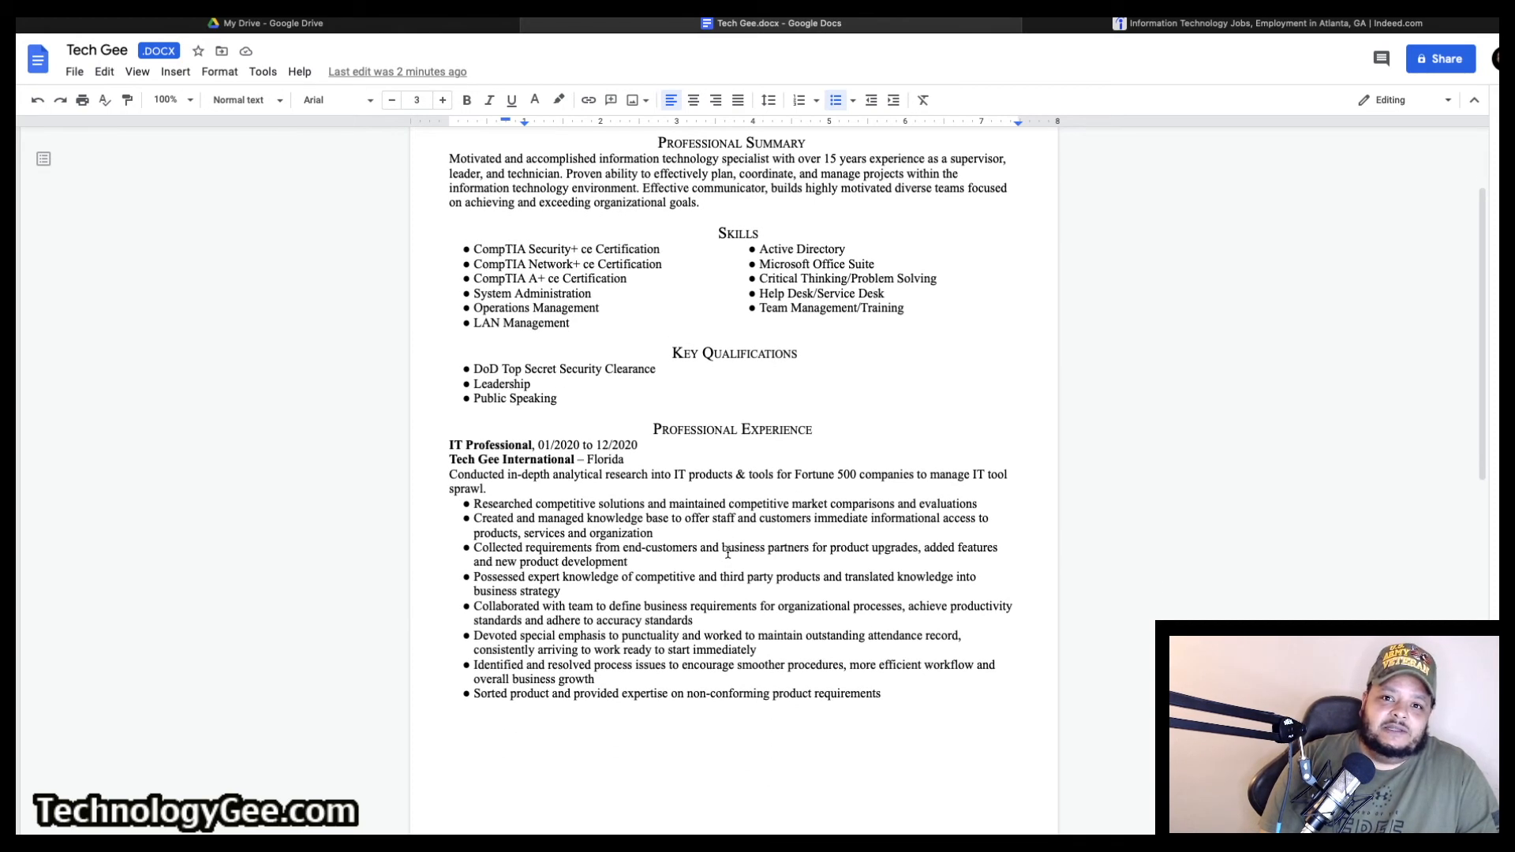
scroll("down", 3)
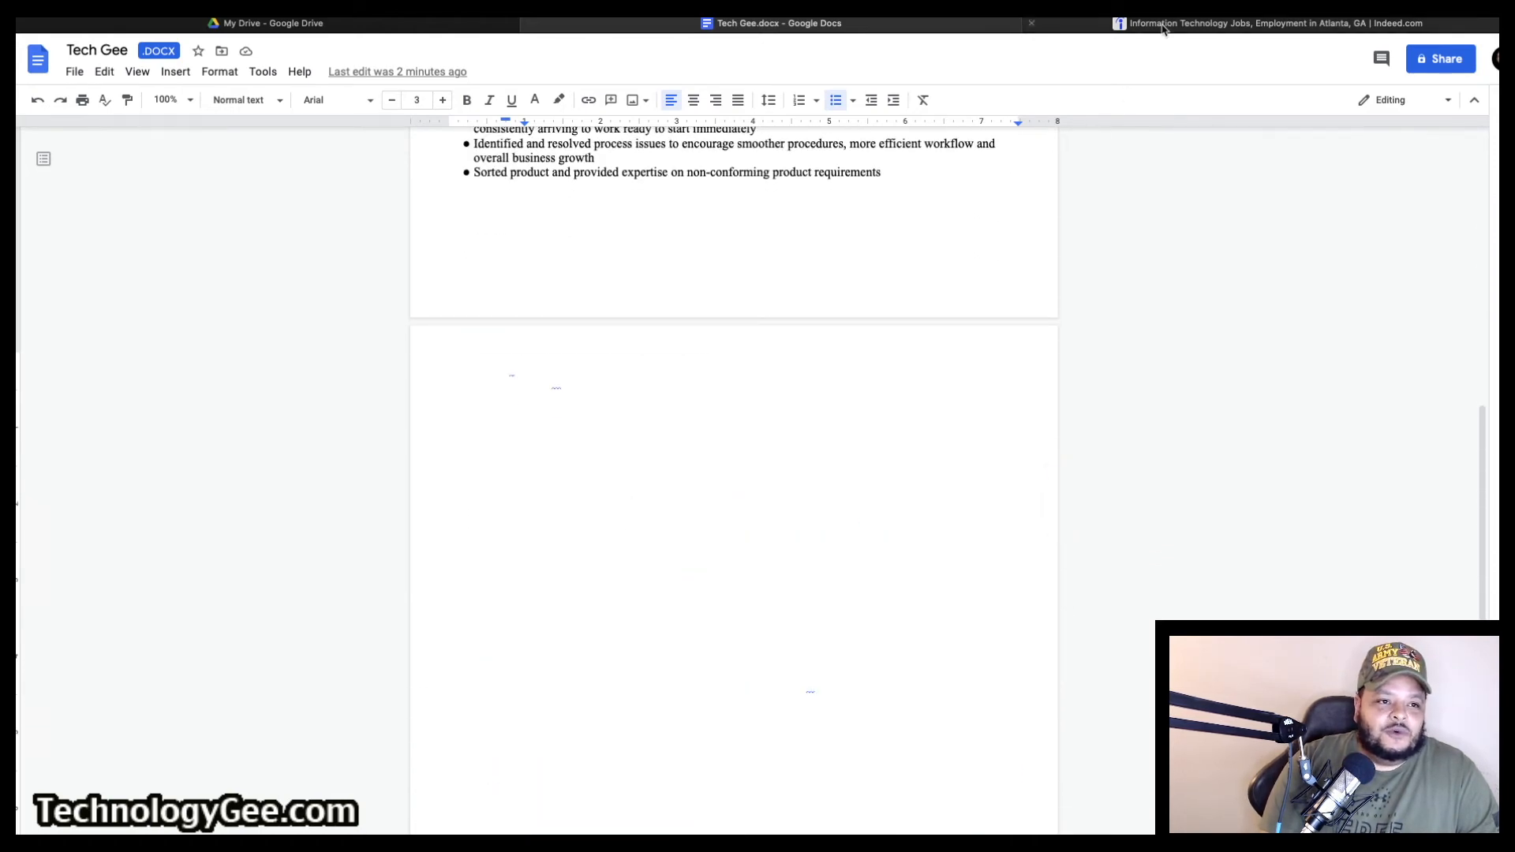
left_click(1272, 22)
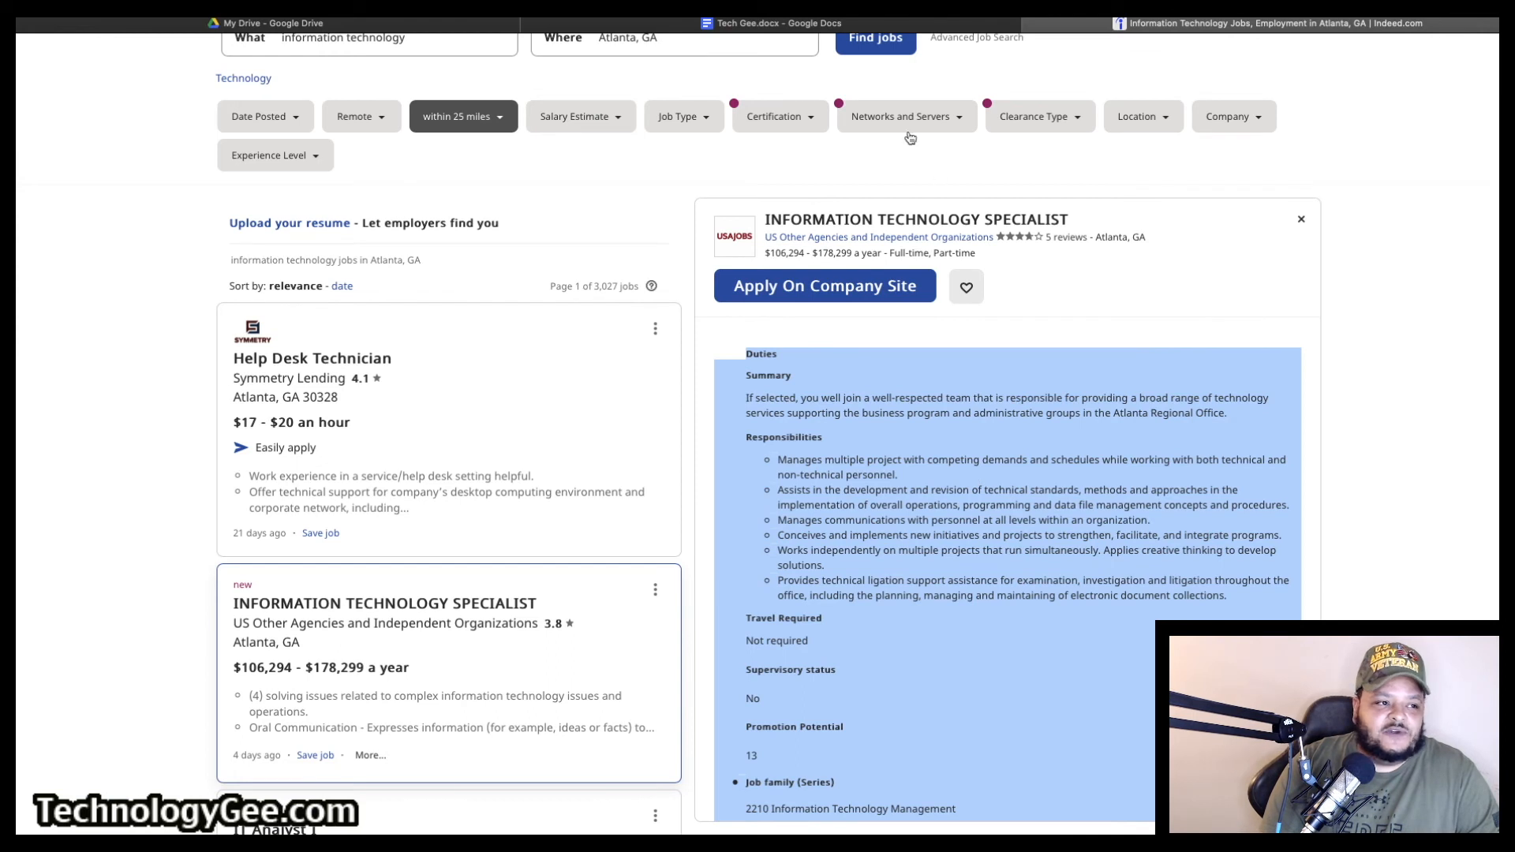
left_click(778, 22)
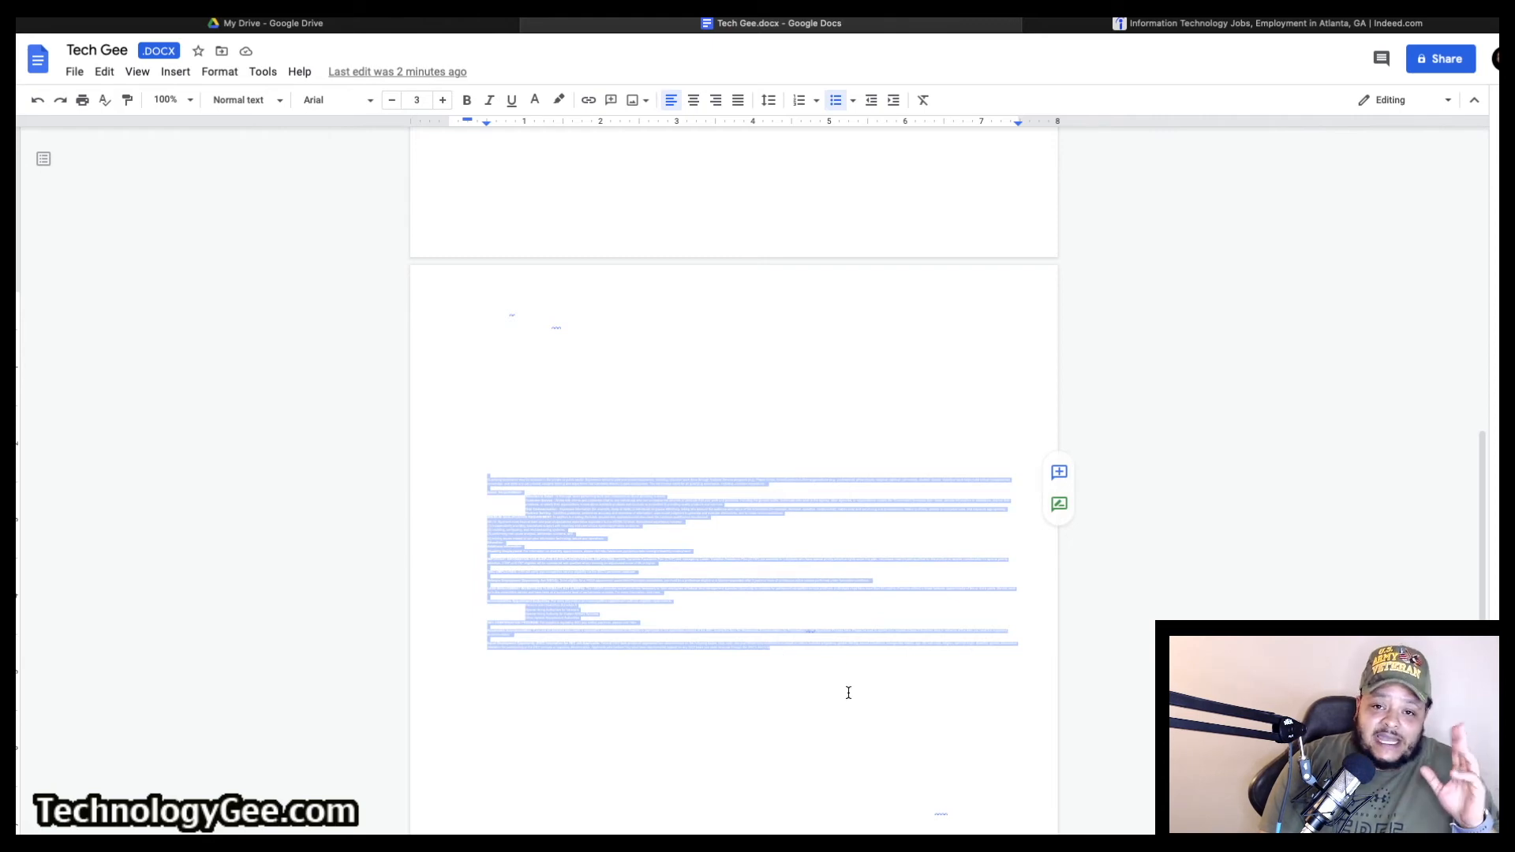
Deselect the hidden text and look over the finished two-page resume
key("Delete")
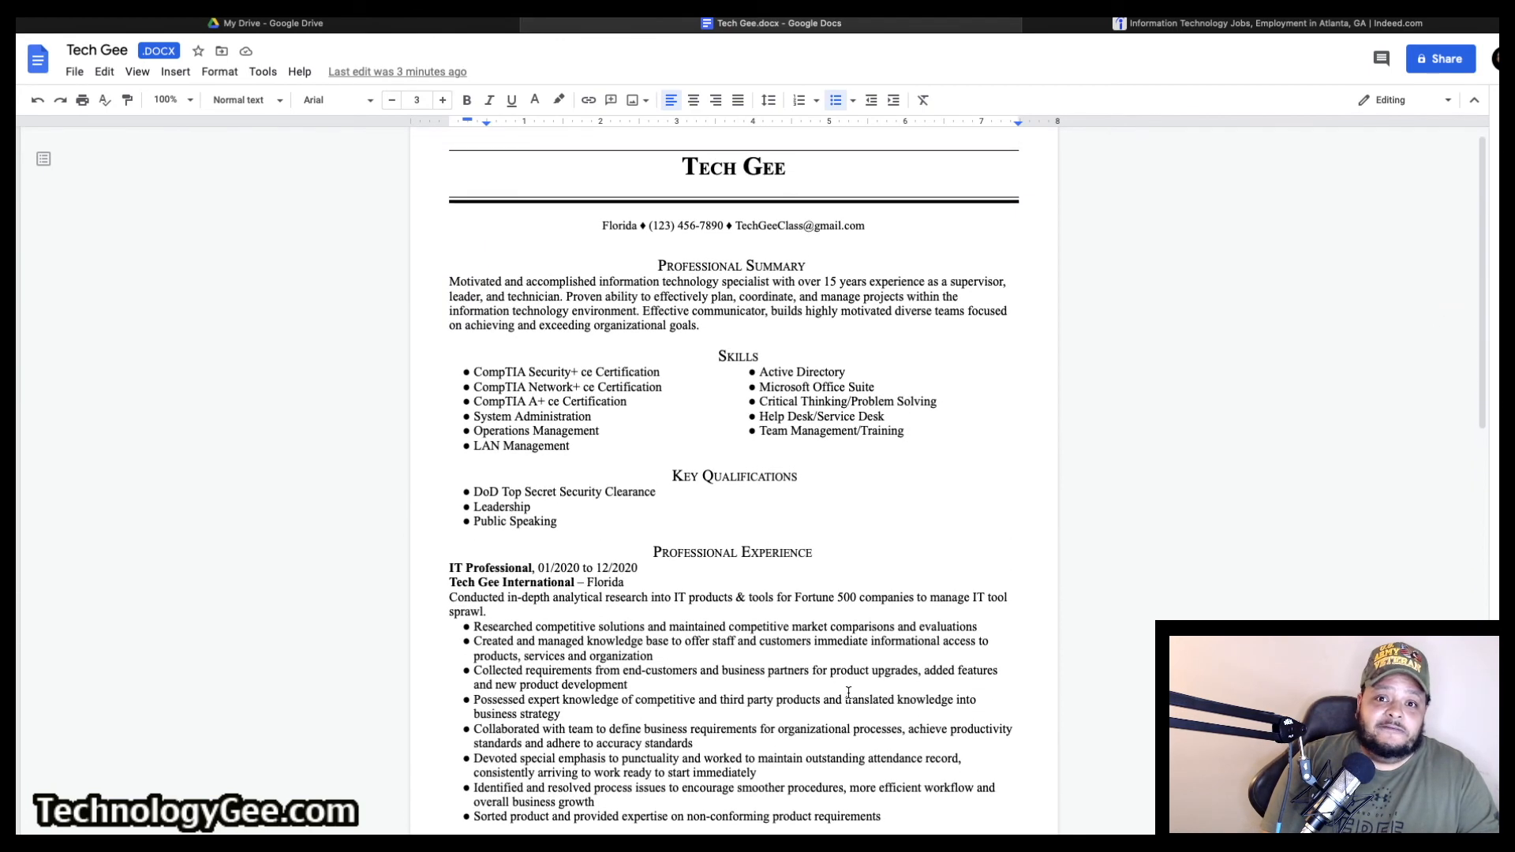
scroll("down", 3)
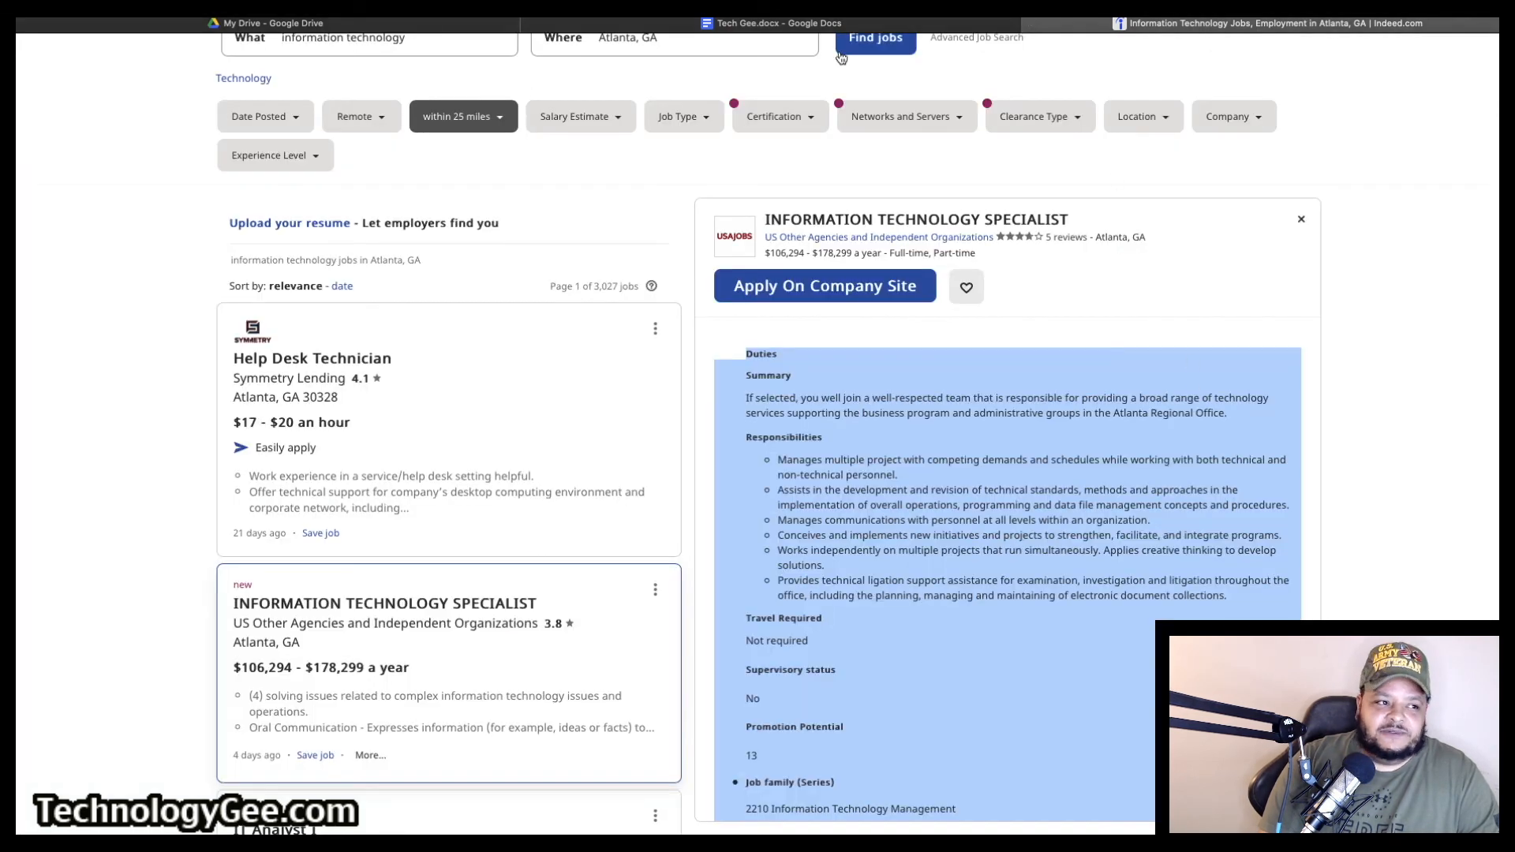
Return to the resume document after viewing the Indeed listing
left_click(776, 22)
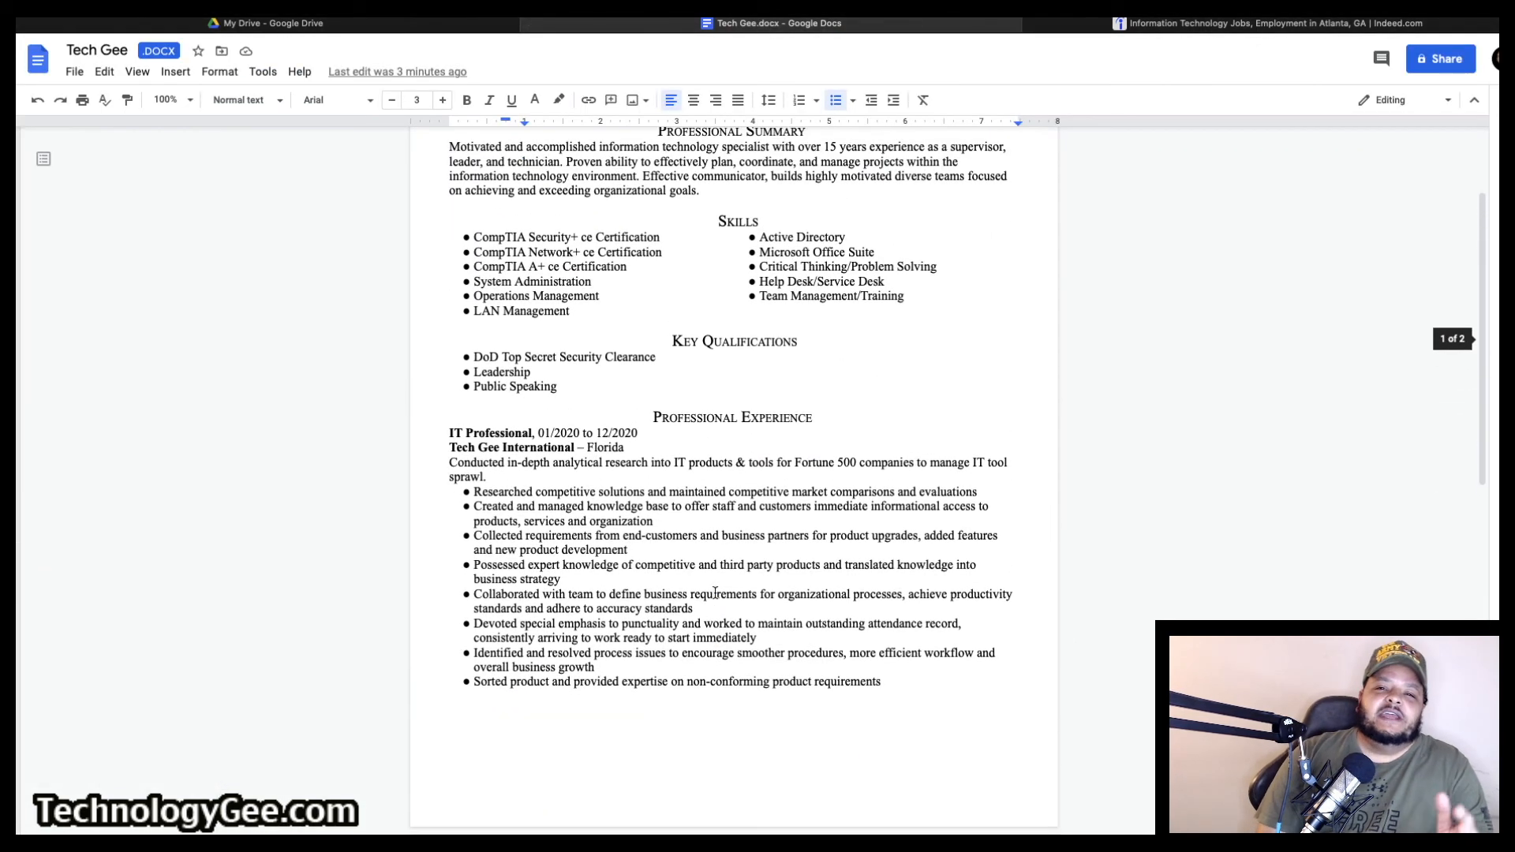